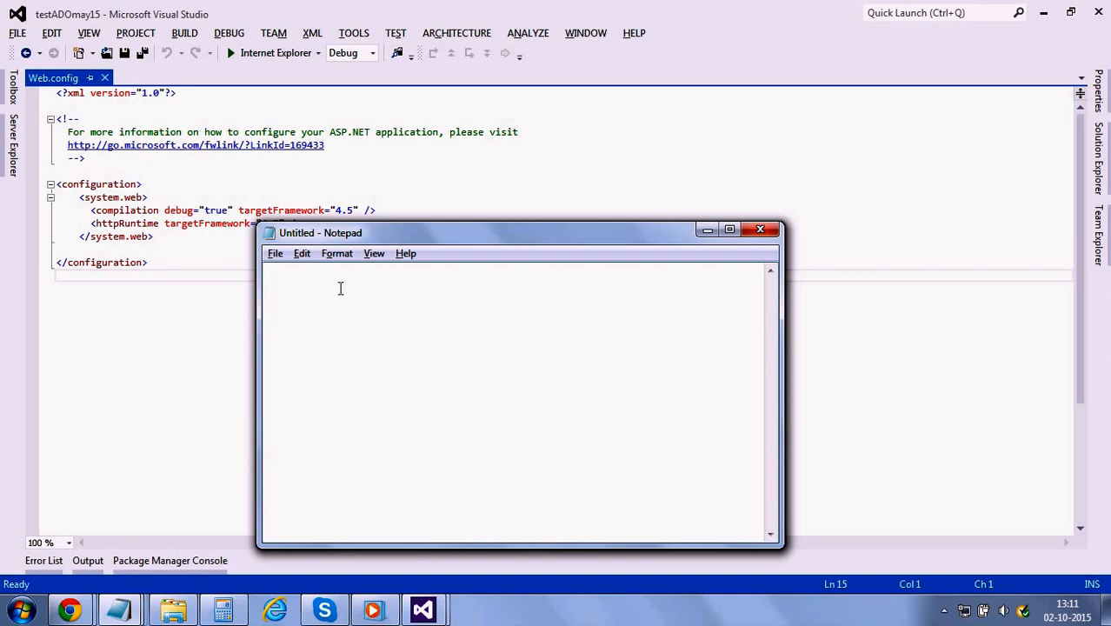
- Write 'using System;', the 'namespace test1' opening and 'public class test' with braces
{"action": "type", "text": "using Sy"}
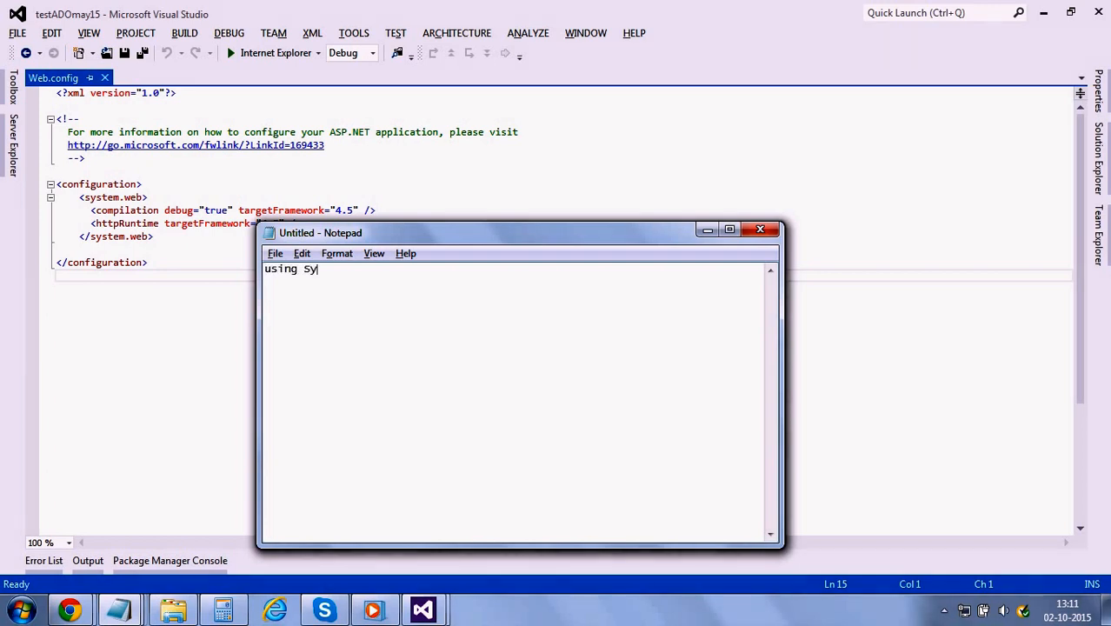
{"action": "type", "text": "stem;"}
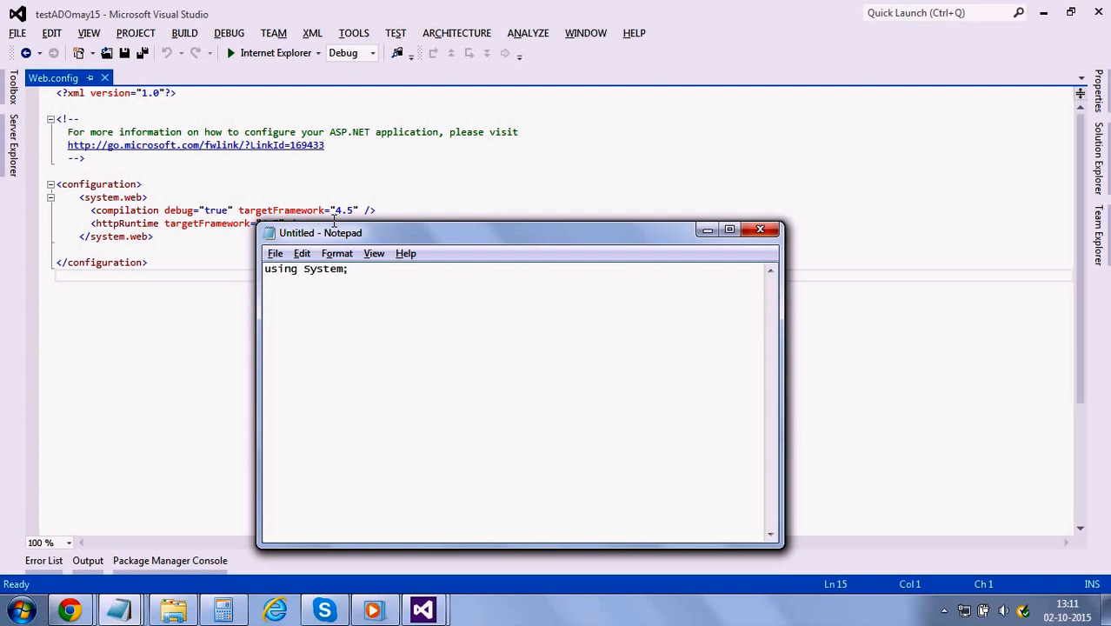
{"action": "key", "text": "enter"}
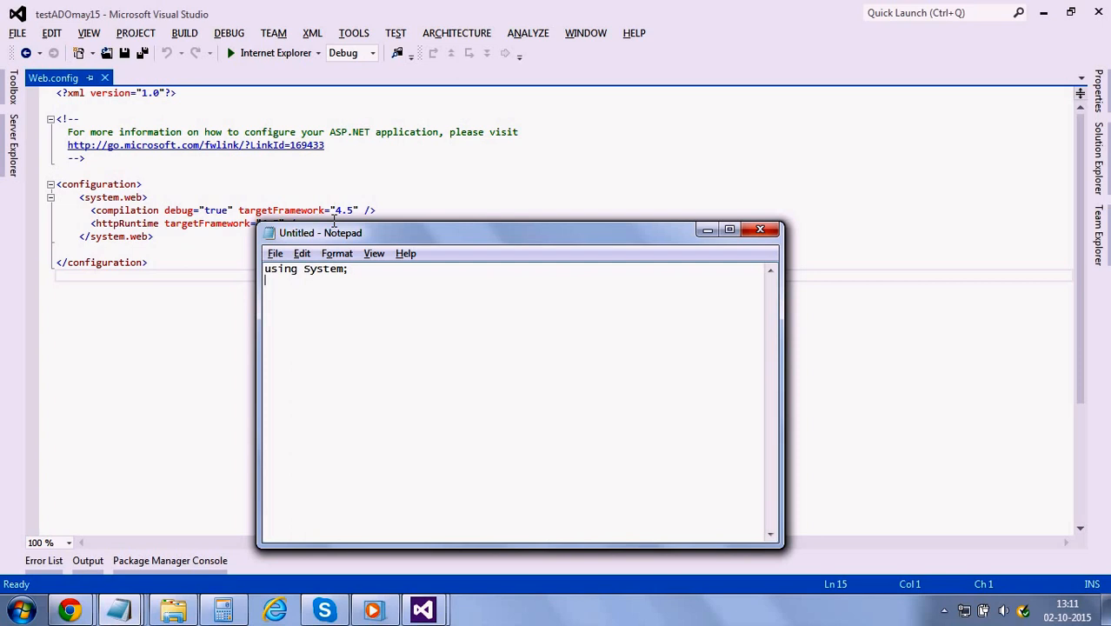
{"action": "type", "text": "namesp"}
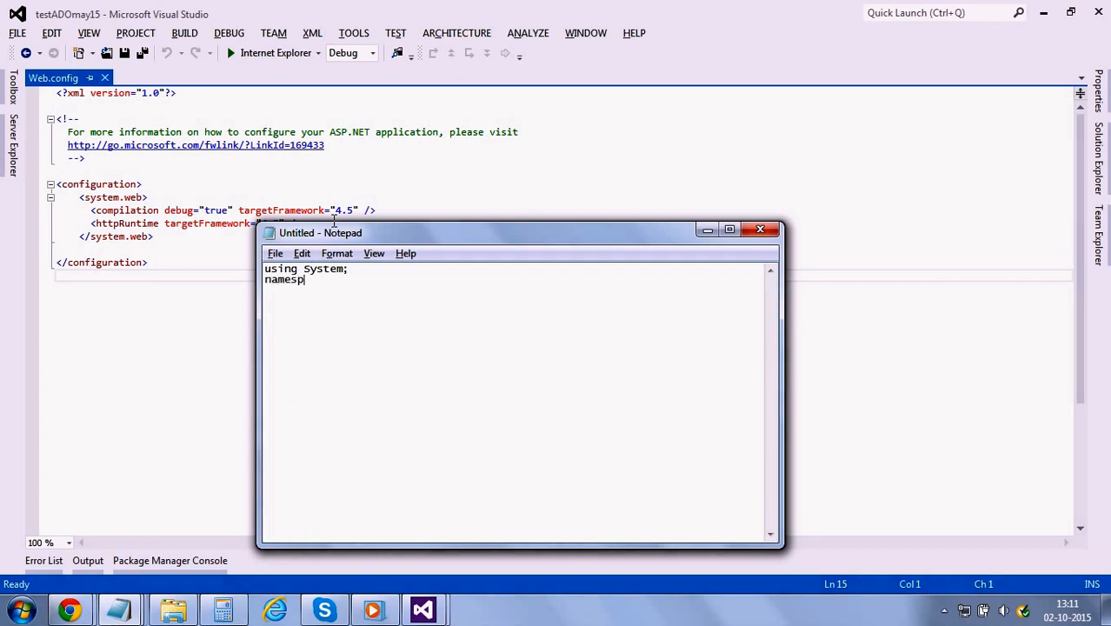
{"action": "type", "text": "ace te"}
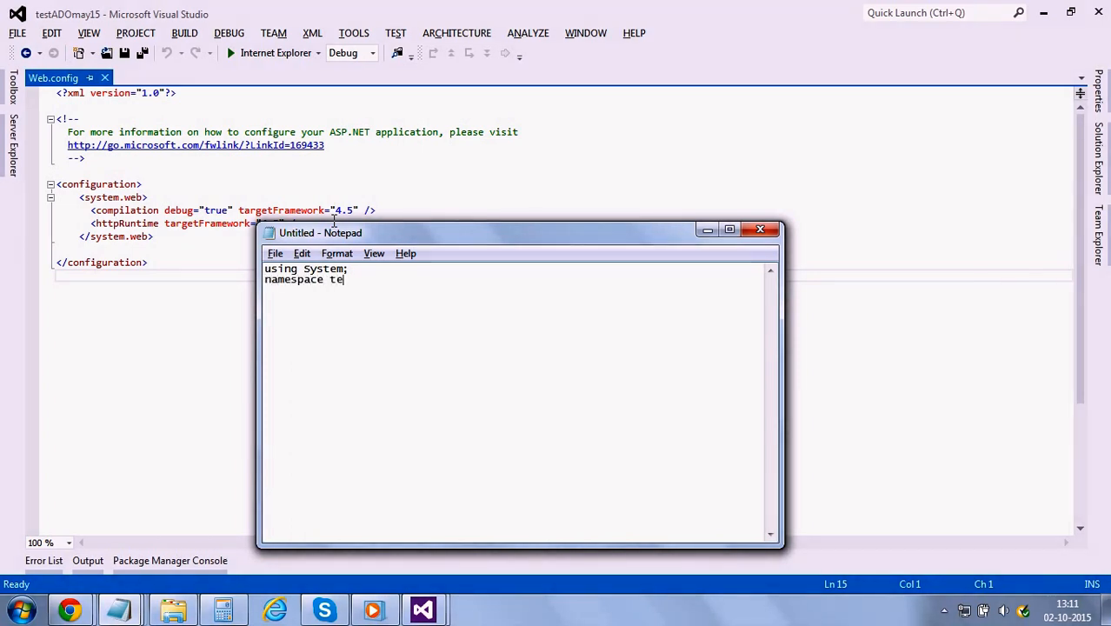
{"action": "type", "text": "st1"}
{"action": "type", "text": "public "}
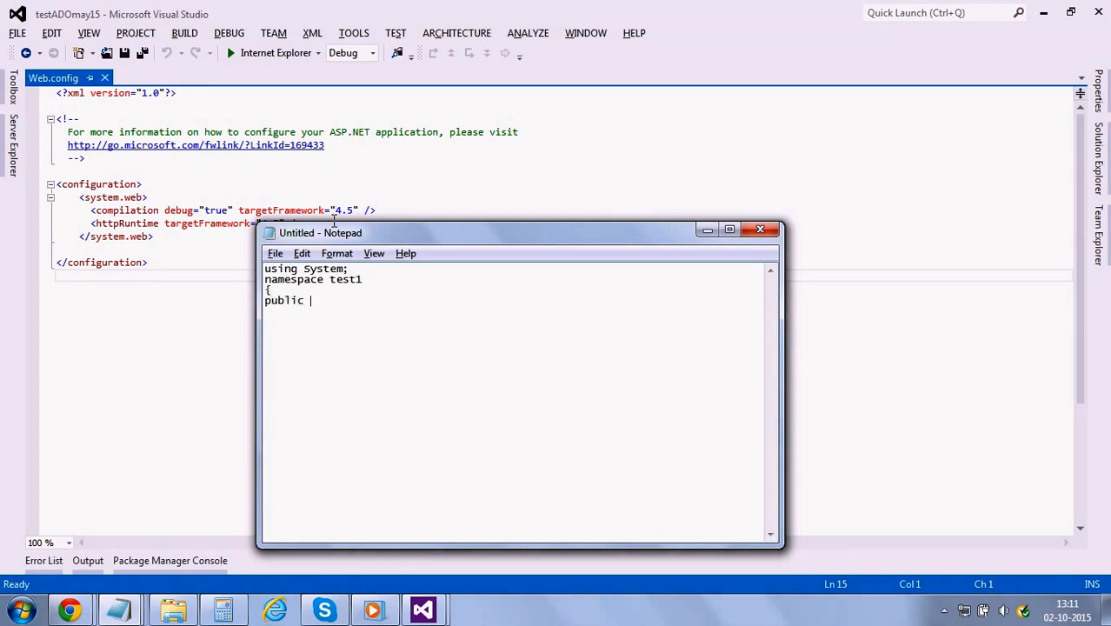
{"action": "type", "text": "class te"}
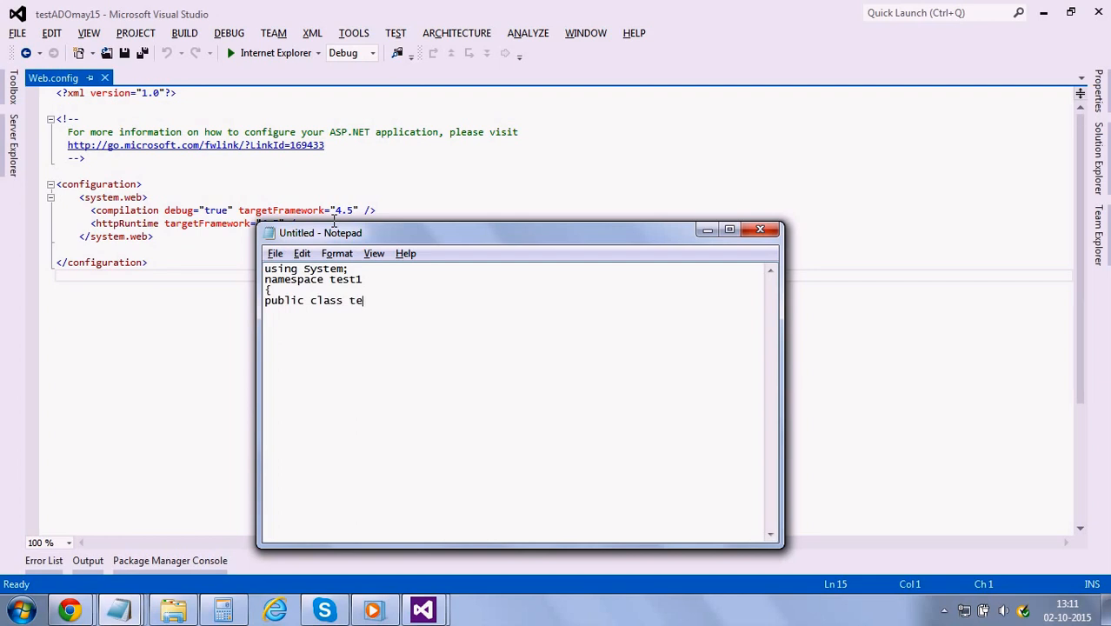
{"action": "type", "text": "st"}
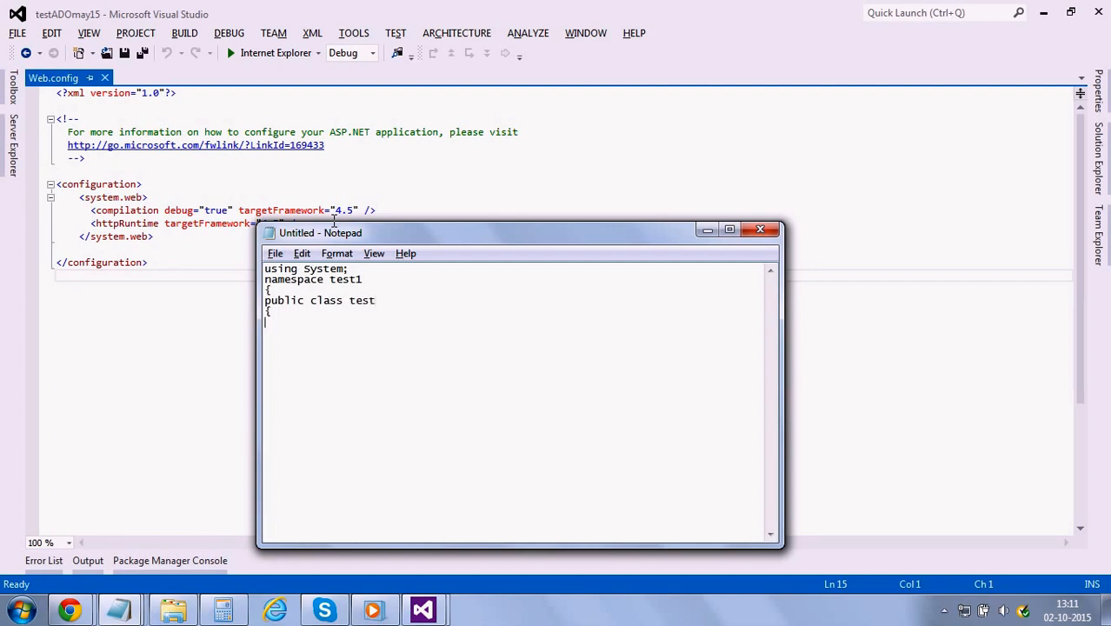
- Add 'public static void Main()' printing "Please enter your name : " via Console.WriteLine
{"action": "type", "text": "public"}
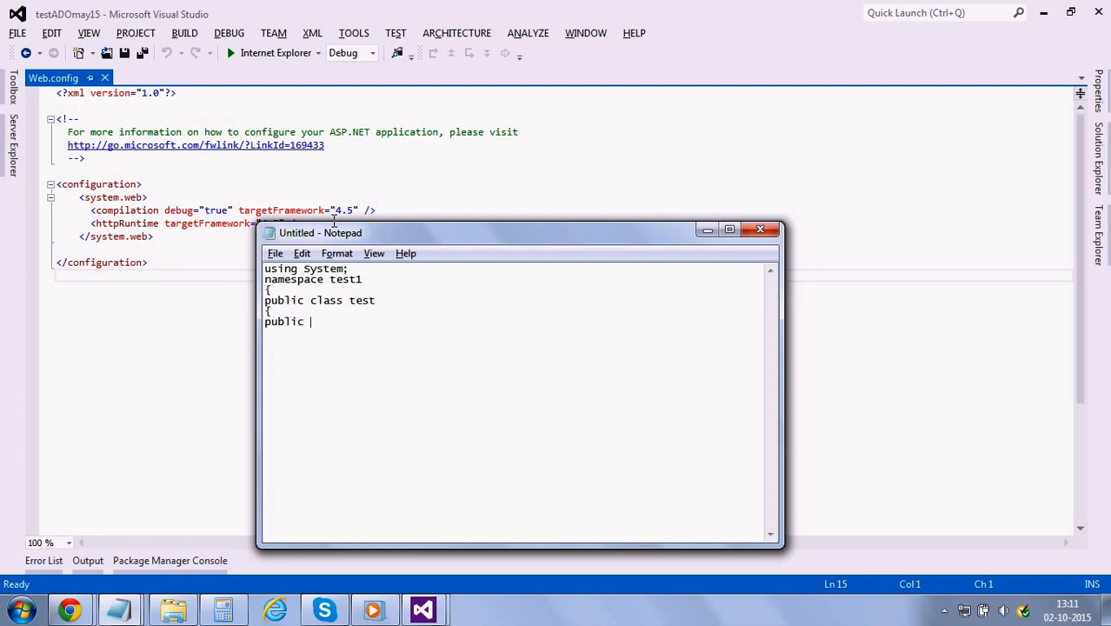
{"action": "type", "text": "statc"}
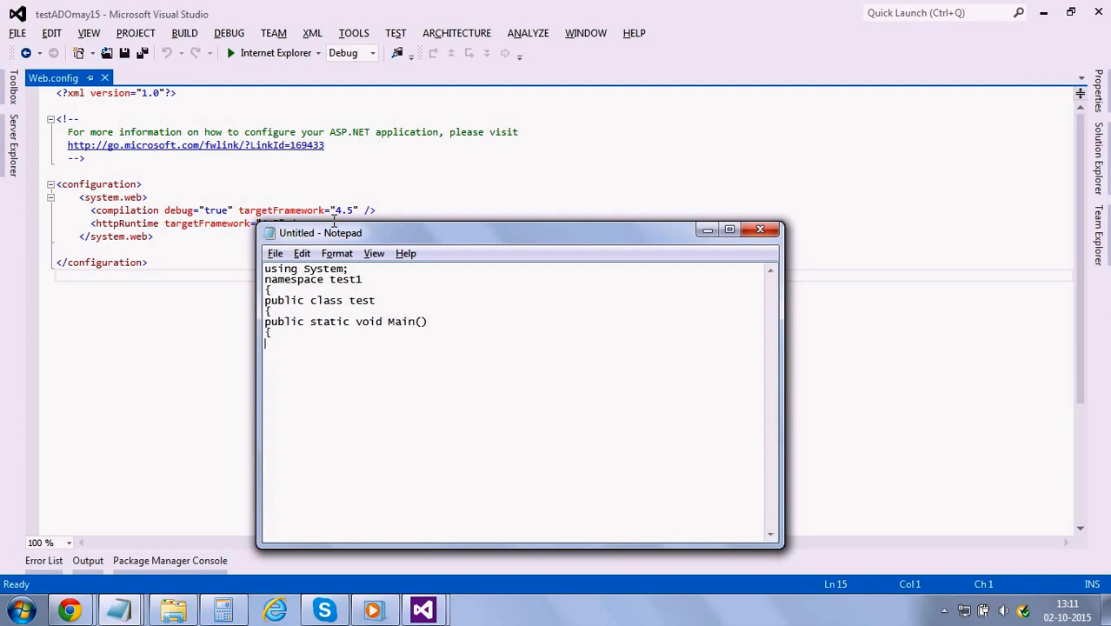
{"action": "type", "text": "Console."}
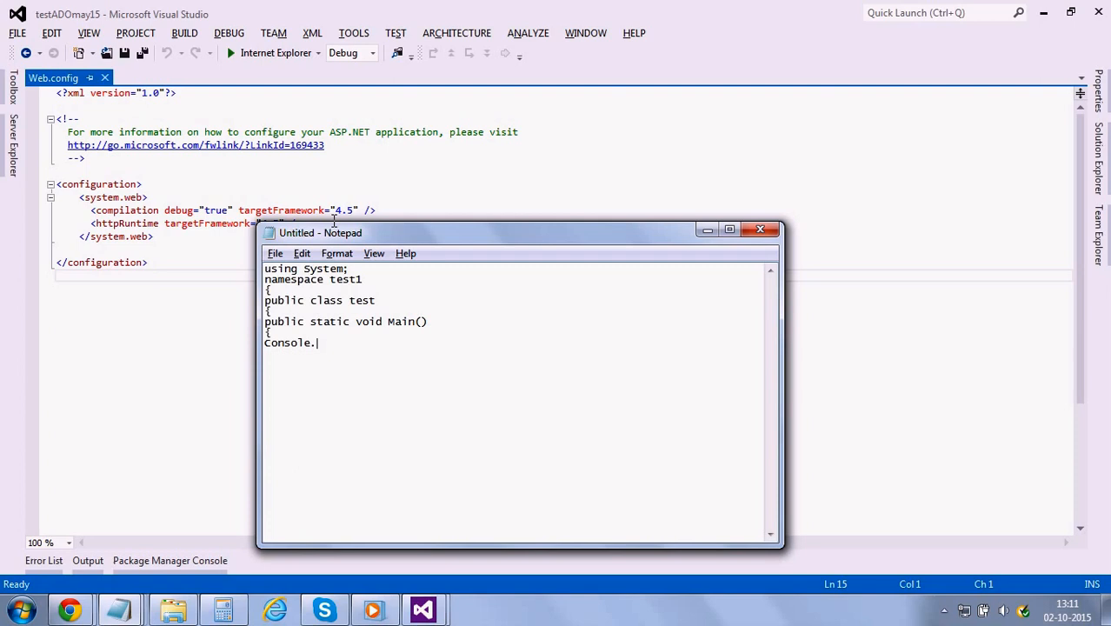
{"action": "type", "text": "WriteLin"}
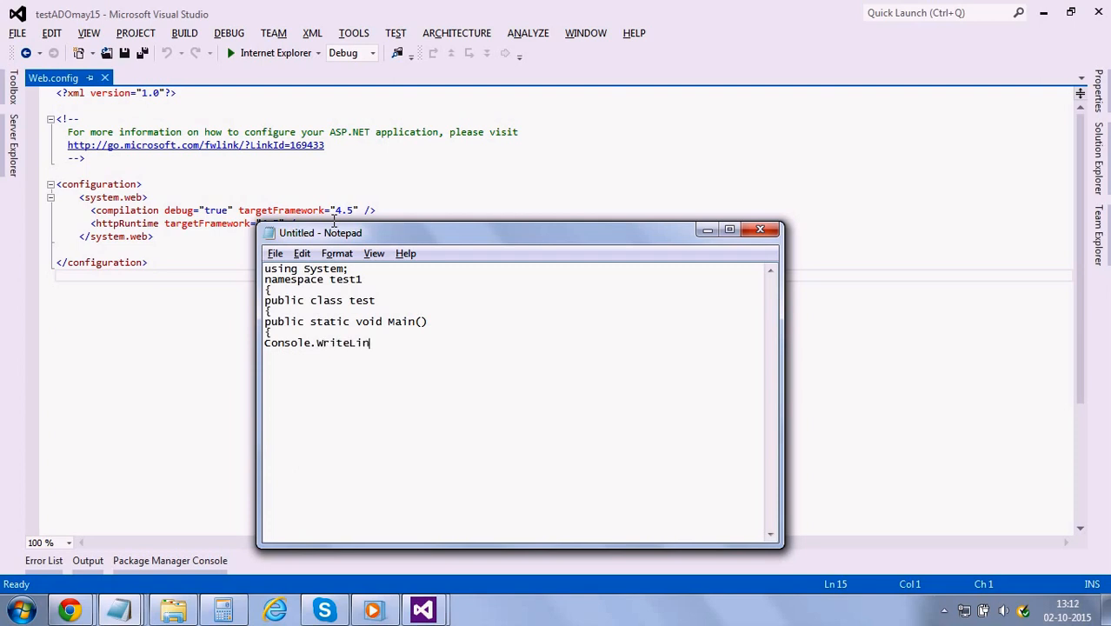
{"action": "type", "text": "(\""}
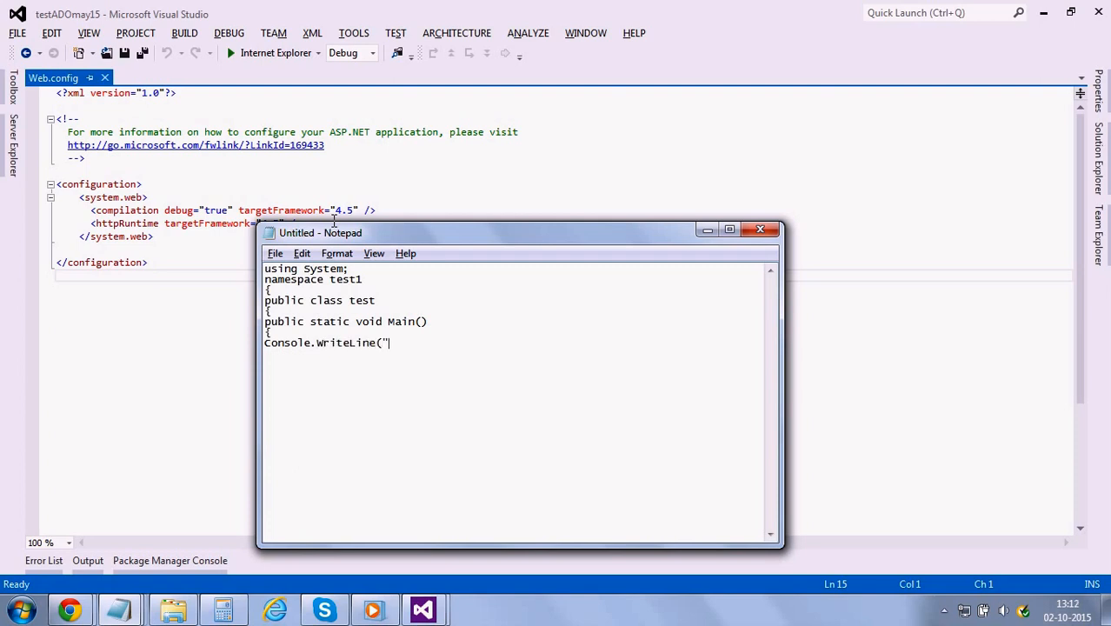
{"action": "type", "text": "Please enter your name"}
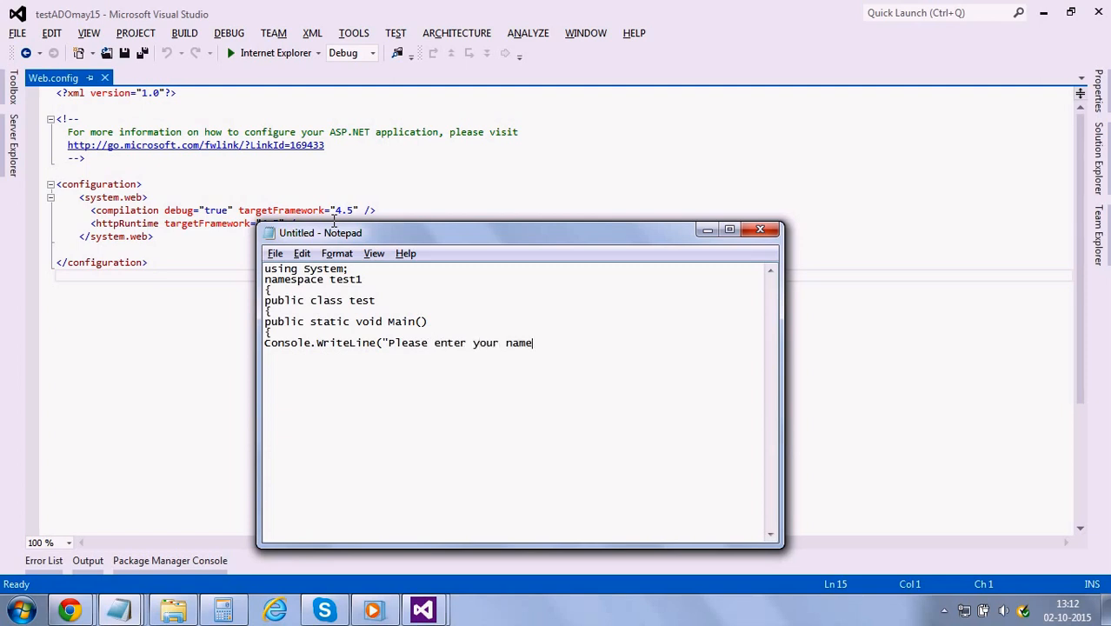
{"action": "type", "text": ": )"}
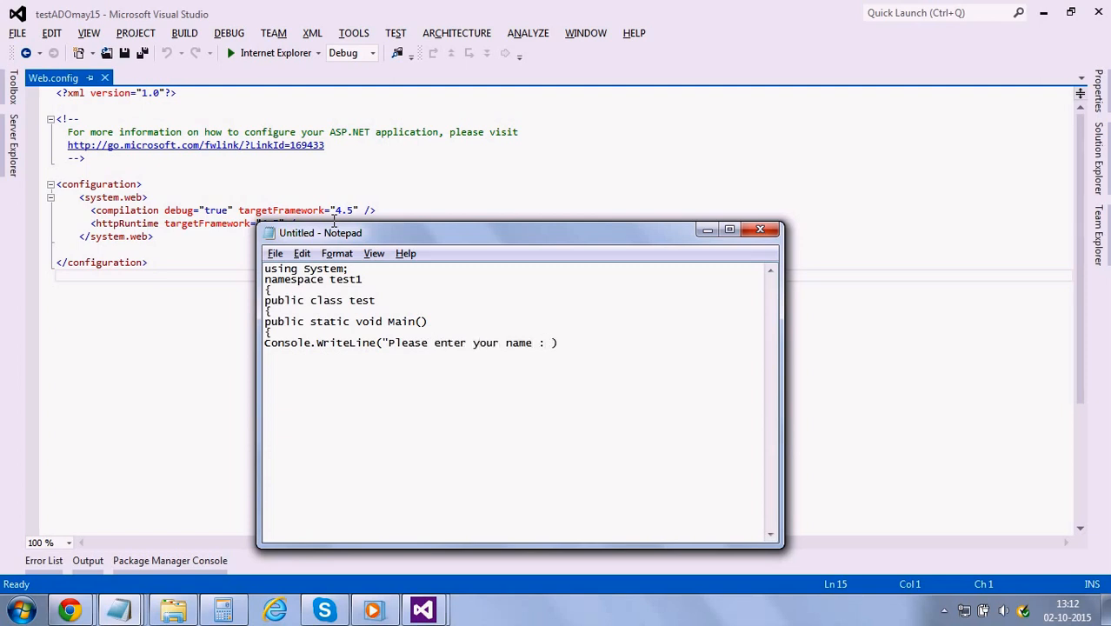
{"action": "type", "text": ")"}
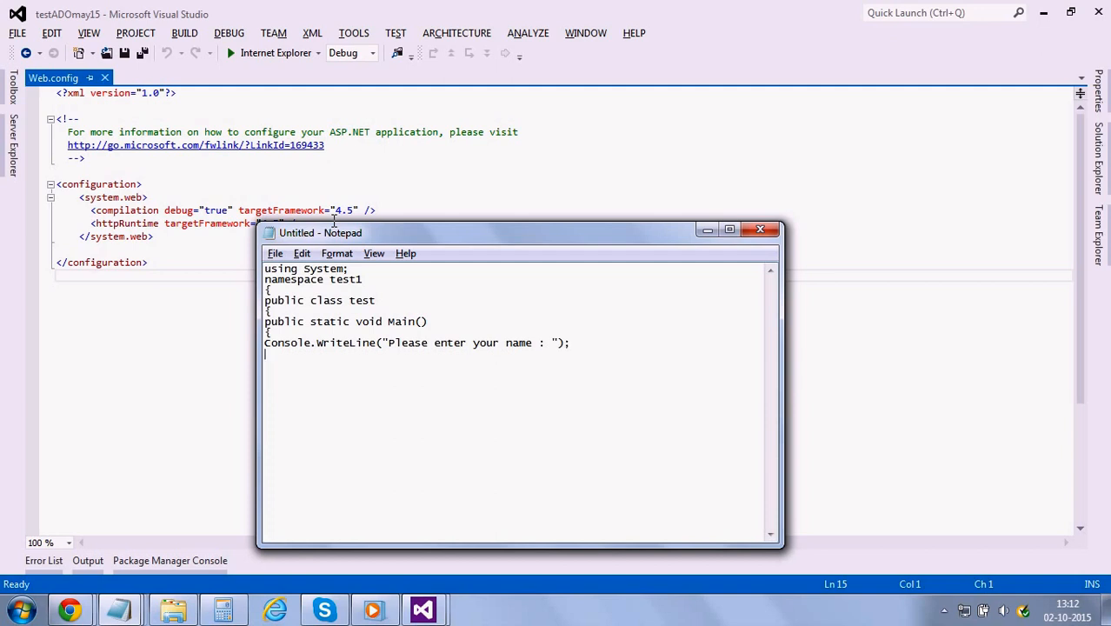
- Read the user's input into 'string s = Console.ReadLine();'
{"action": "type", "text": "string"}
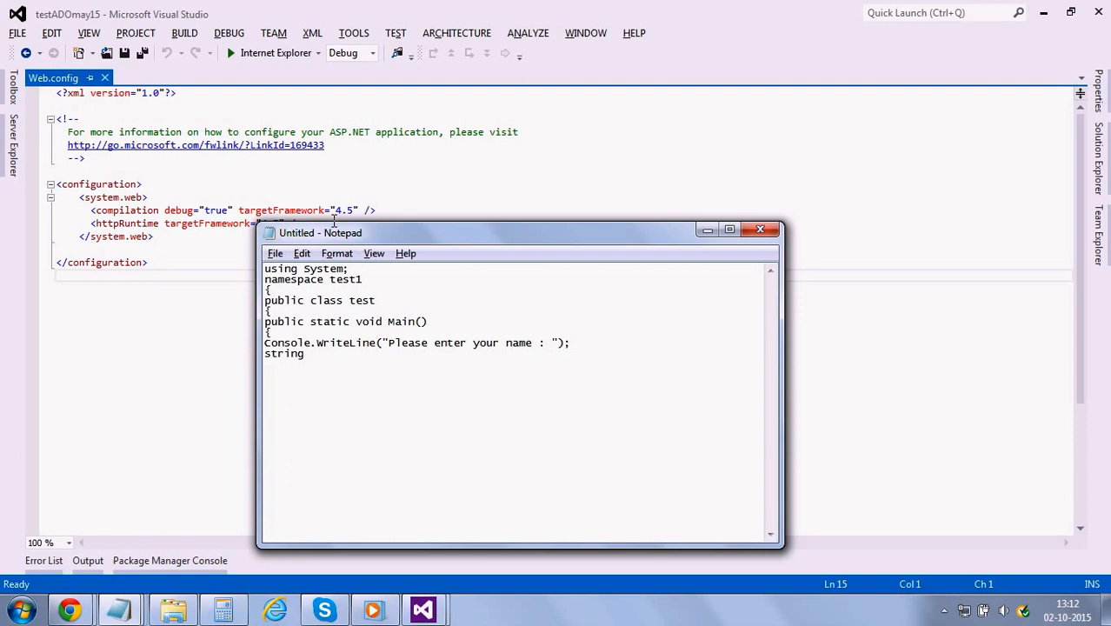
{"action": "type", "text": "s ="}
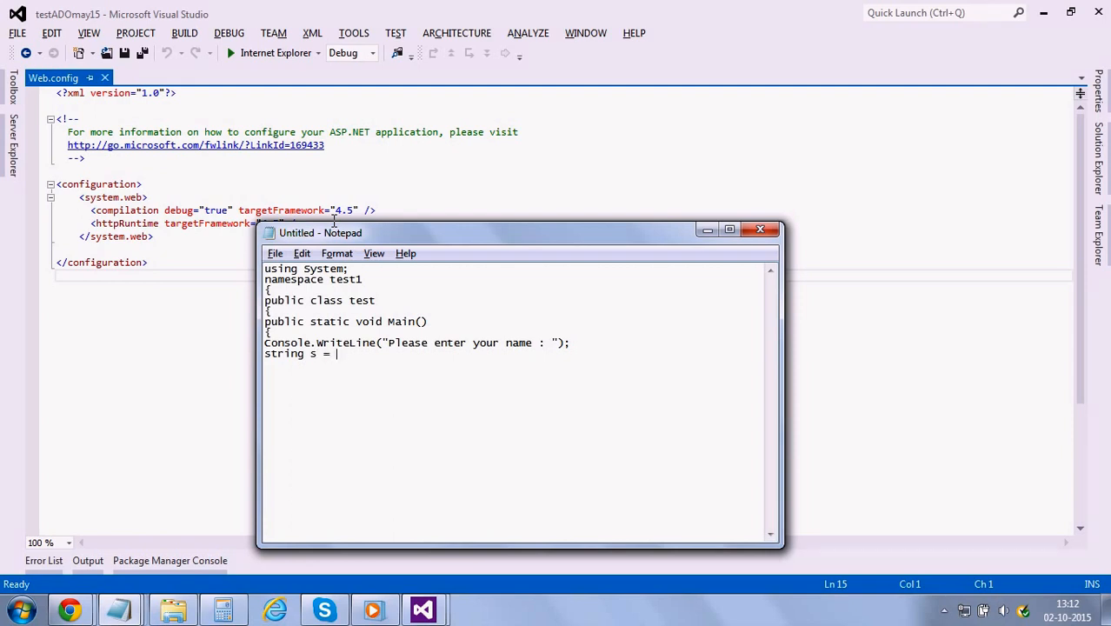
{"action": "type", "text": "Console"}
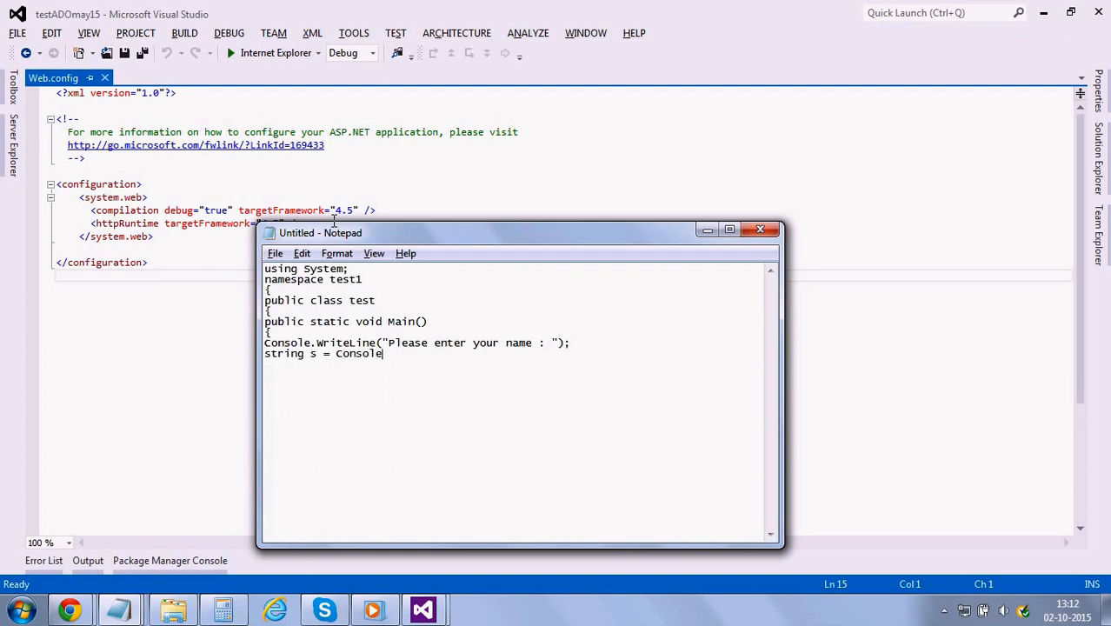
{"action": "type", "text": ".ReadL"}
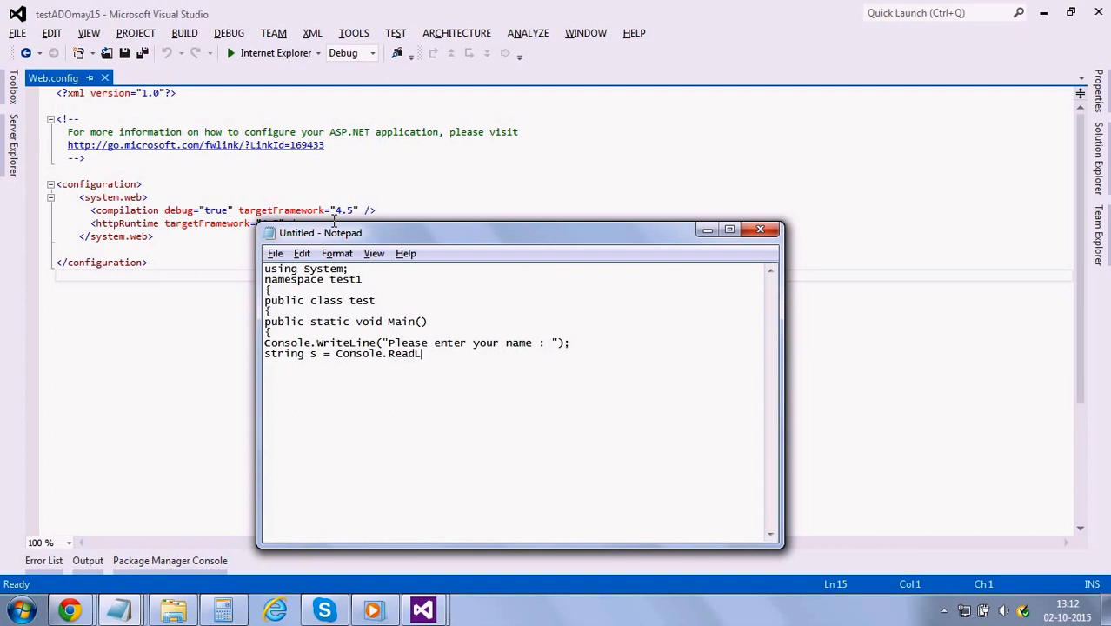
{"action": "type", "text": "ine();"}
{"action": "type", "text": "Console.W"}
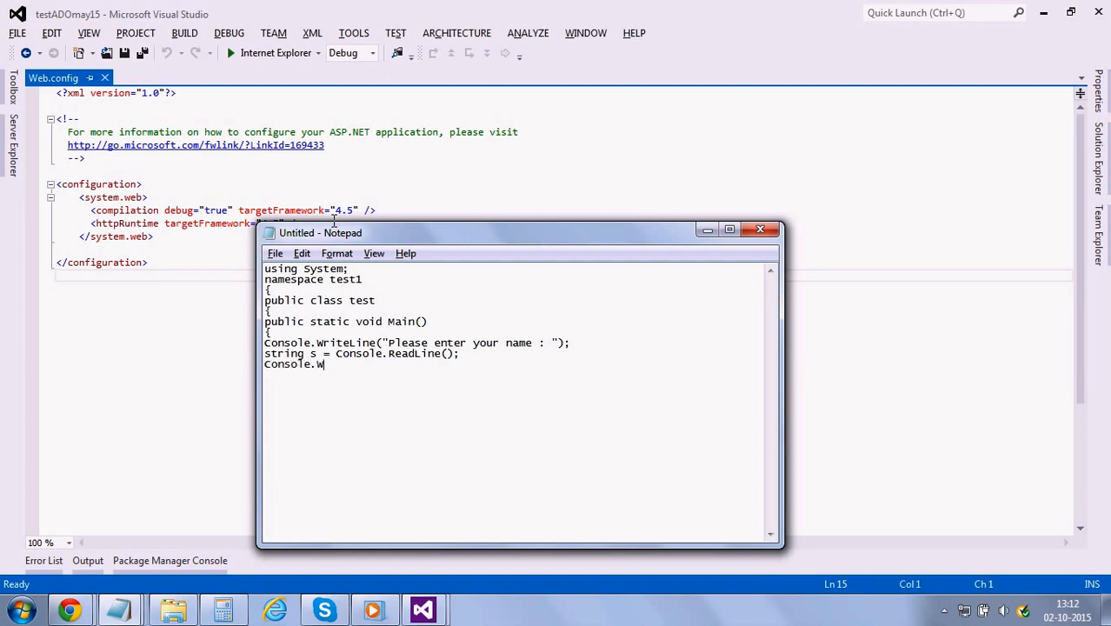
- Print "your name is : "+s with Console.WriteLine and close the method brace
{"action": "type", "text": "riteLine(\"y"}
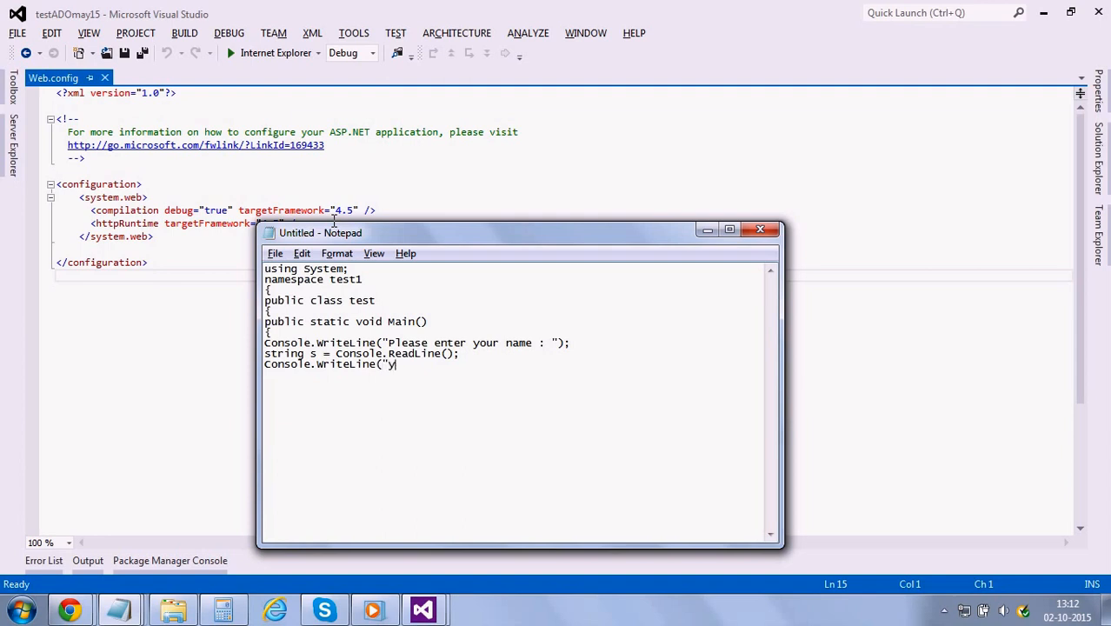
{"action": "type", "text": "our name is"}
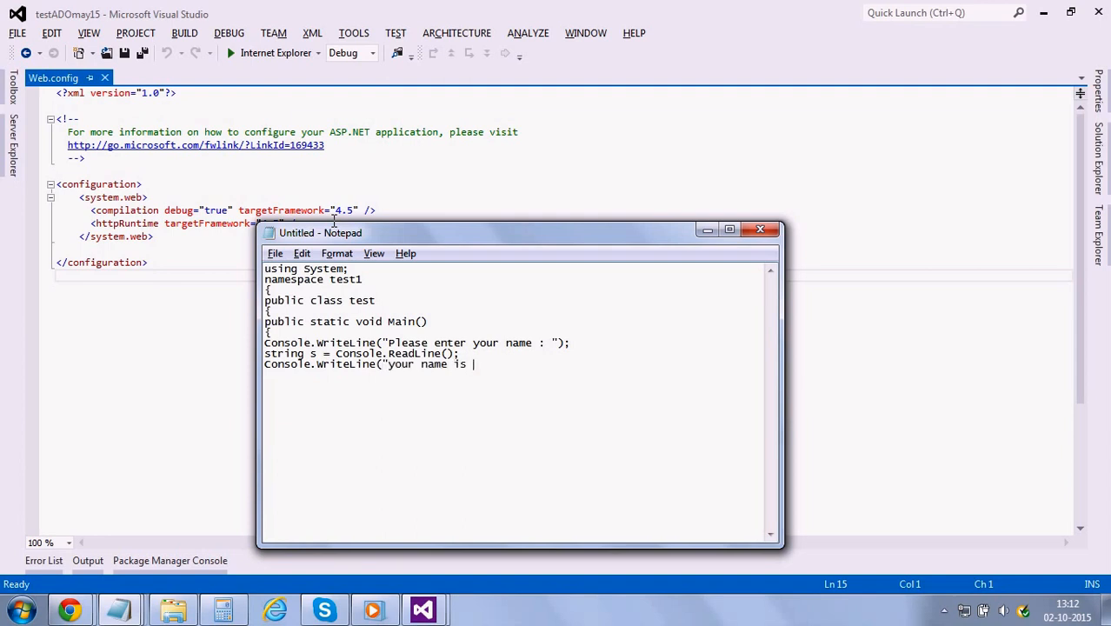
{"action": "type", "text": ":"}
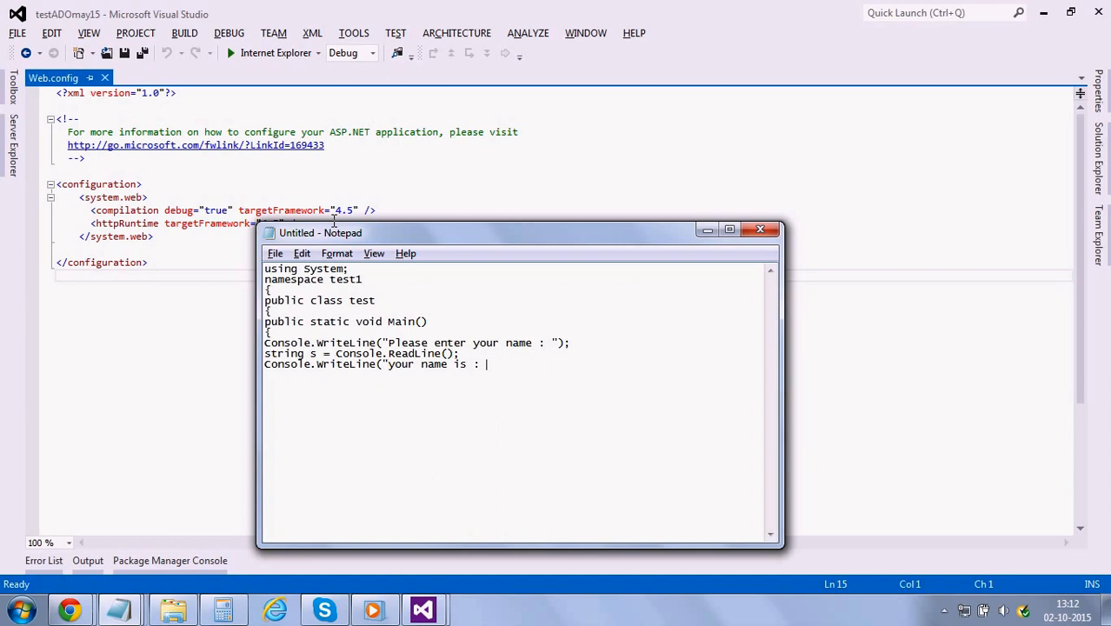
{"action": "type", "text": "\"+"}
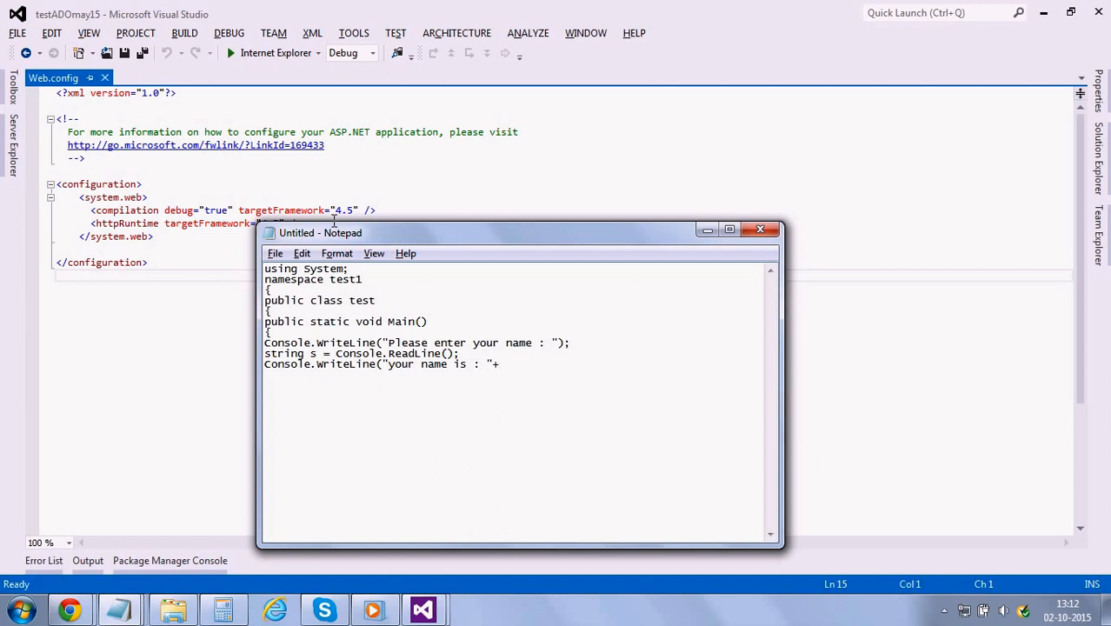
{"action": "type", "text": "s);"}
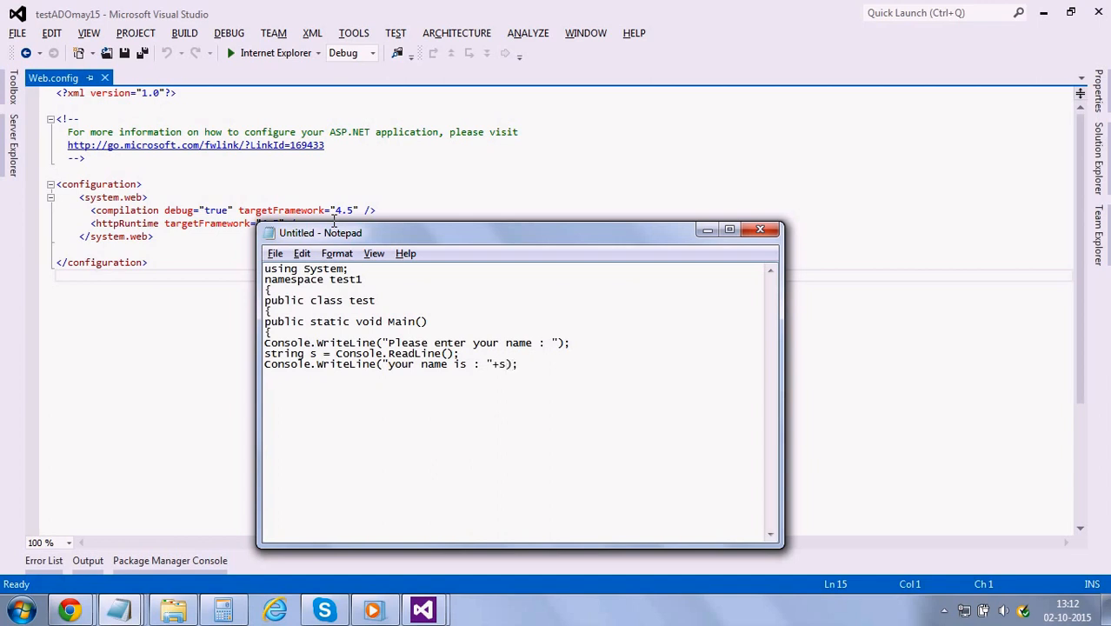
{"action": "type", "text": "}"}
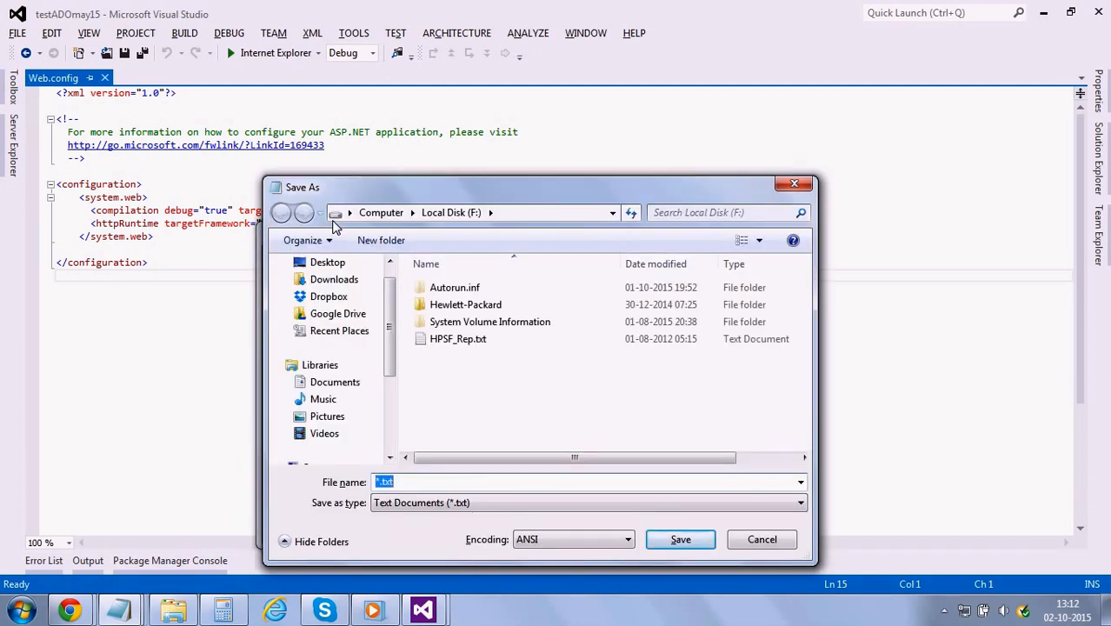
- Save the program as test.cs on drive F with type All Files (*.*)
{"action": "type", "text": "test.cs"}
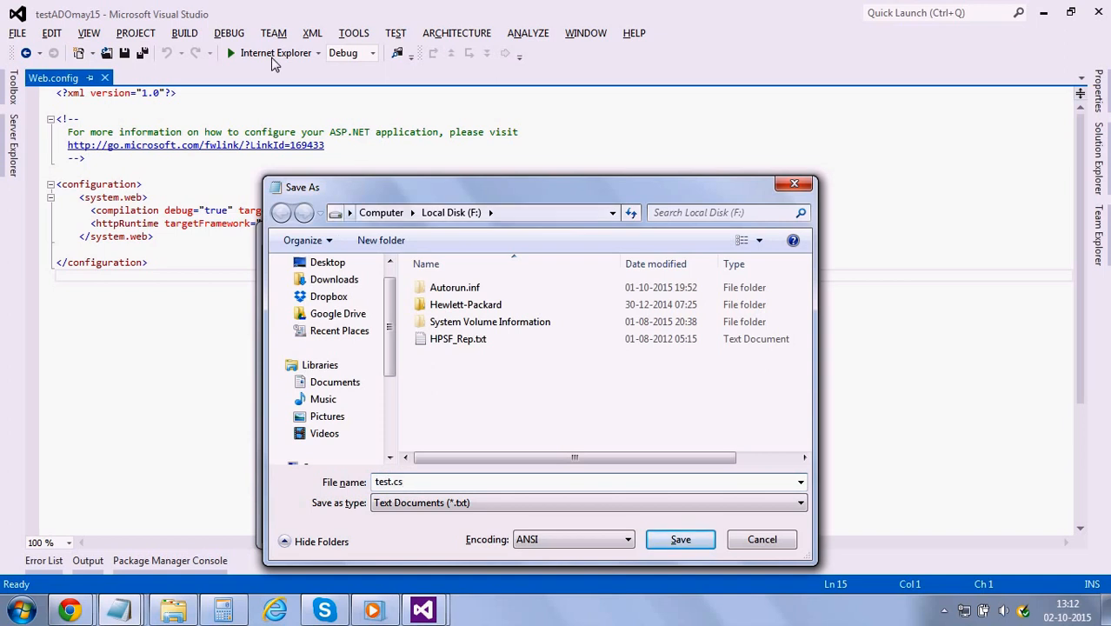
{"action": "left_click", "coordinate": [587, 502]}
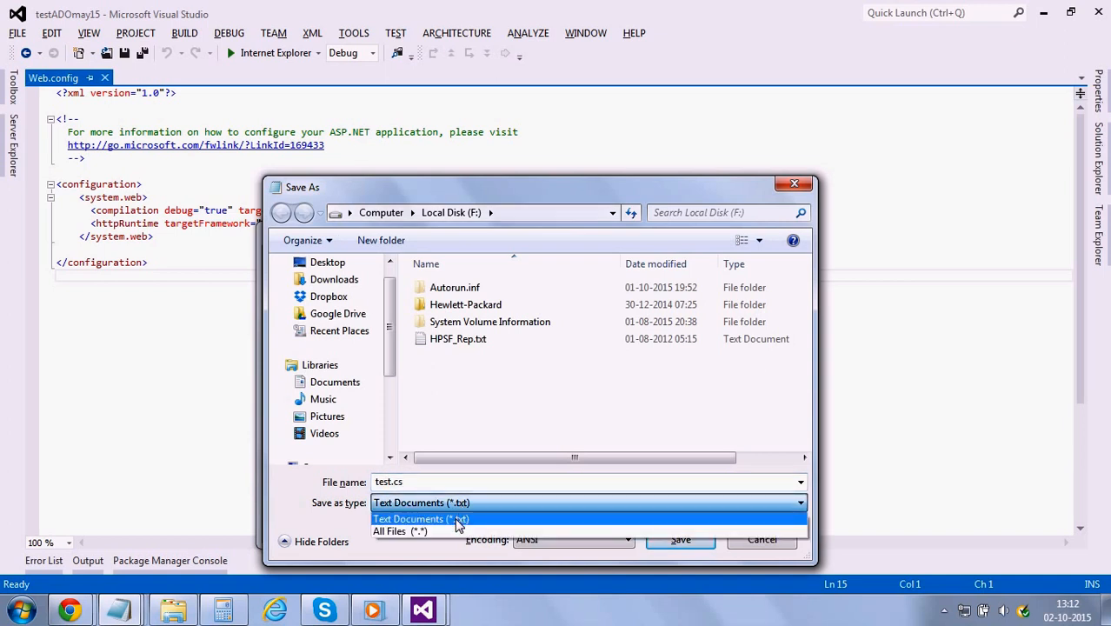
{"action": "left_click", "coordinate": [399, 531]}
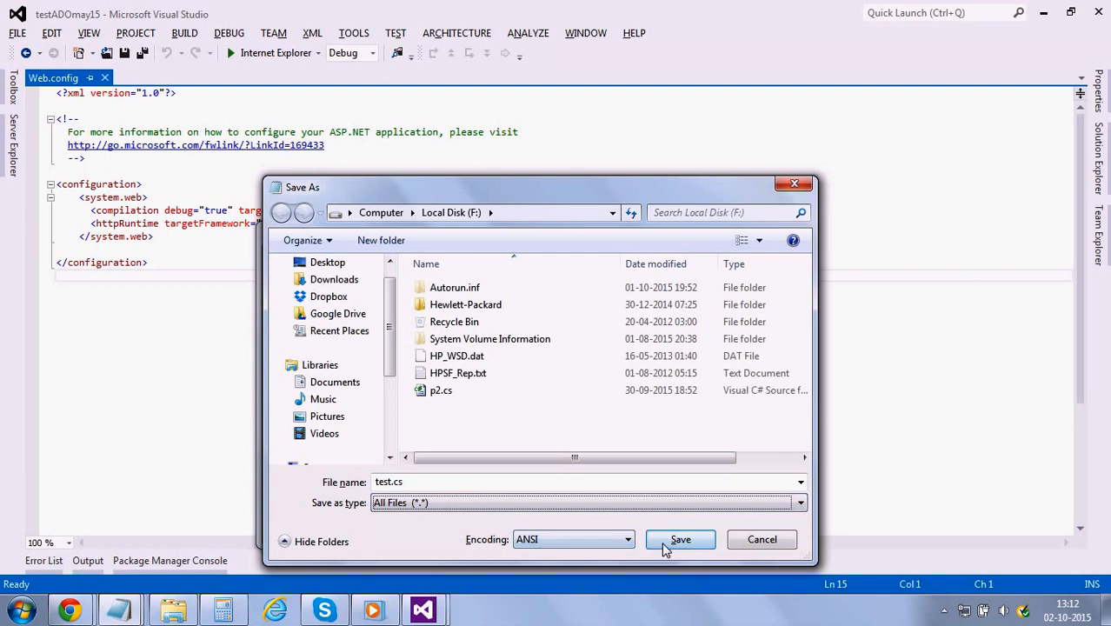
{"action": "left_click", "coordinate": [681, 539]}
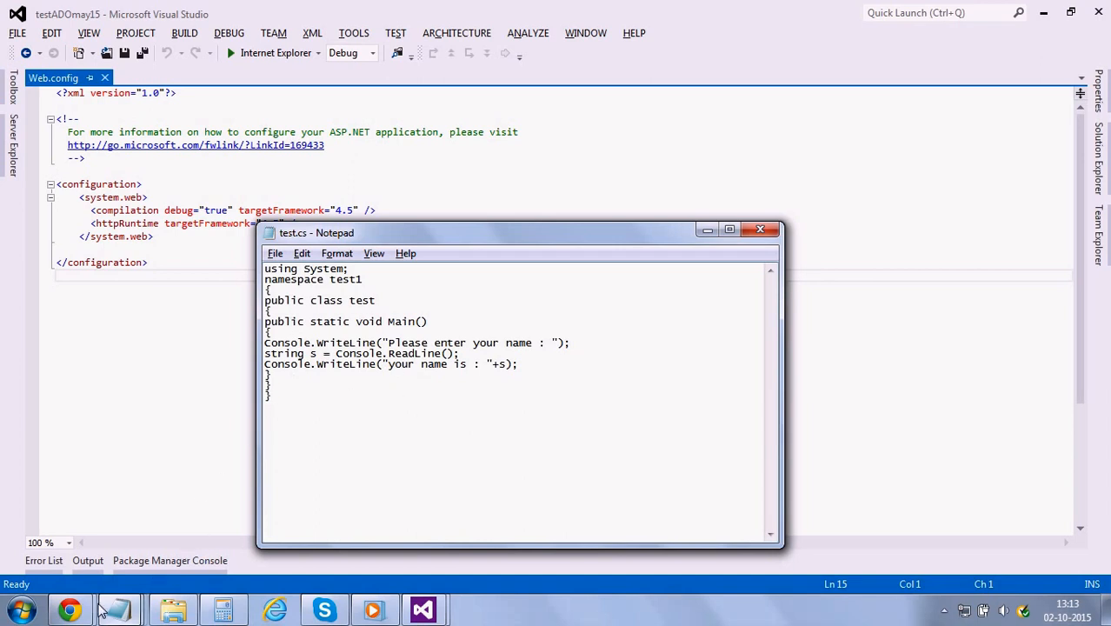
- Run Developer Command Prompt for VS2012 as administrator from Visual Studio Tools
{"action": "left_click", "coordinate": [21, 609]}
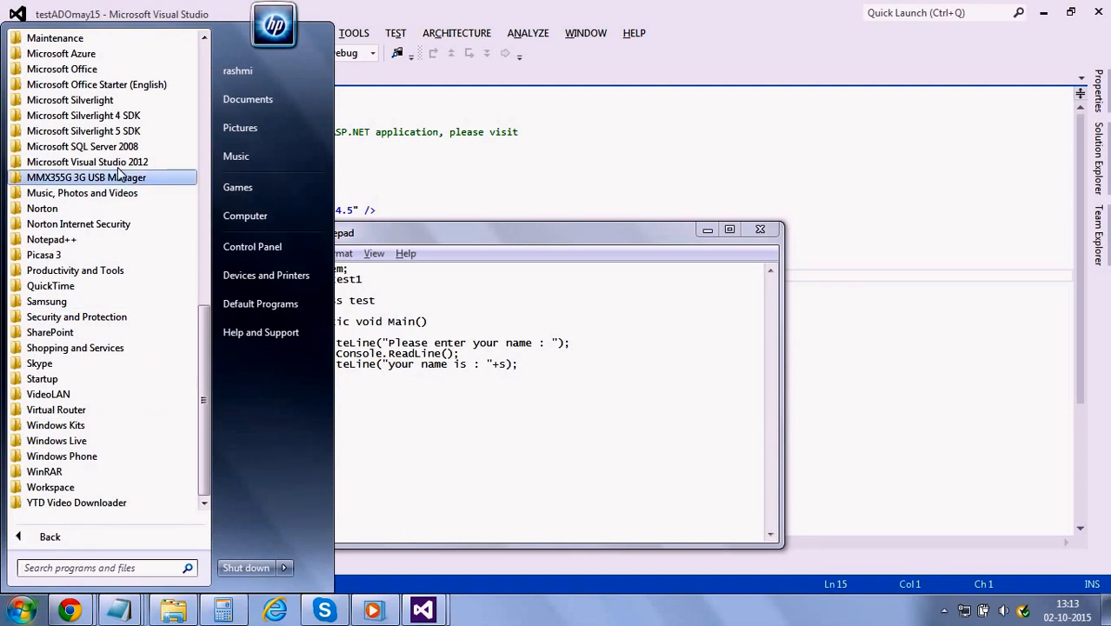
{"action": "left_click", "coordinate": [87, 161]}
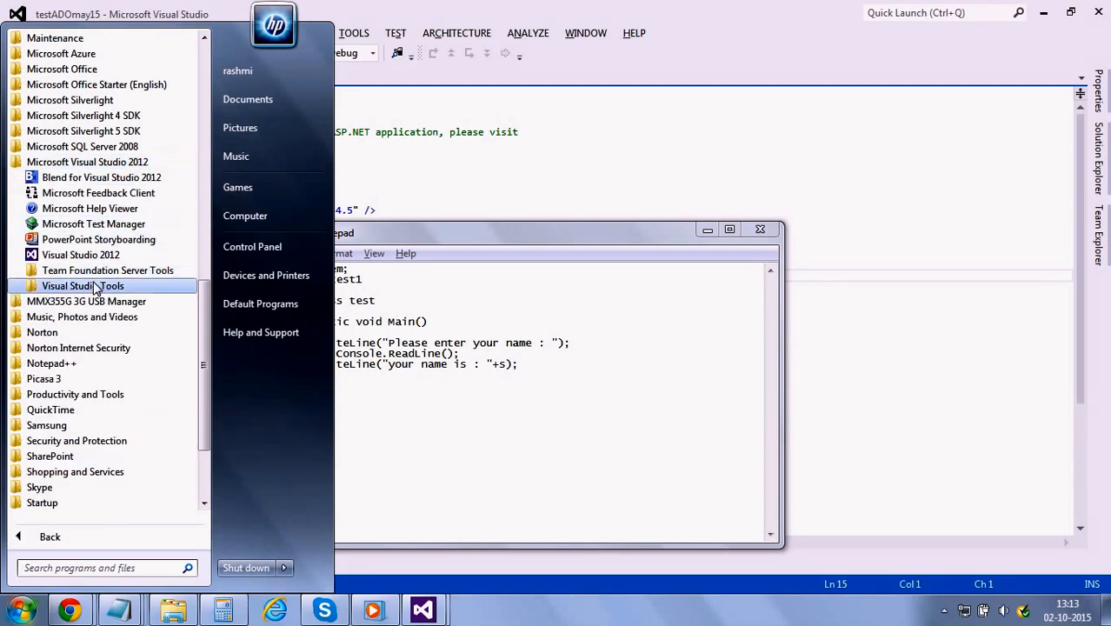
{"action": "left_click", "coordinate": [83, 286]}
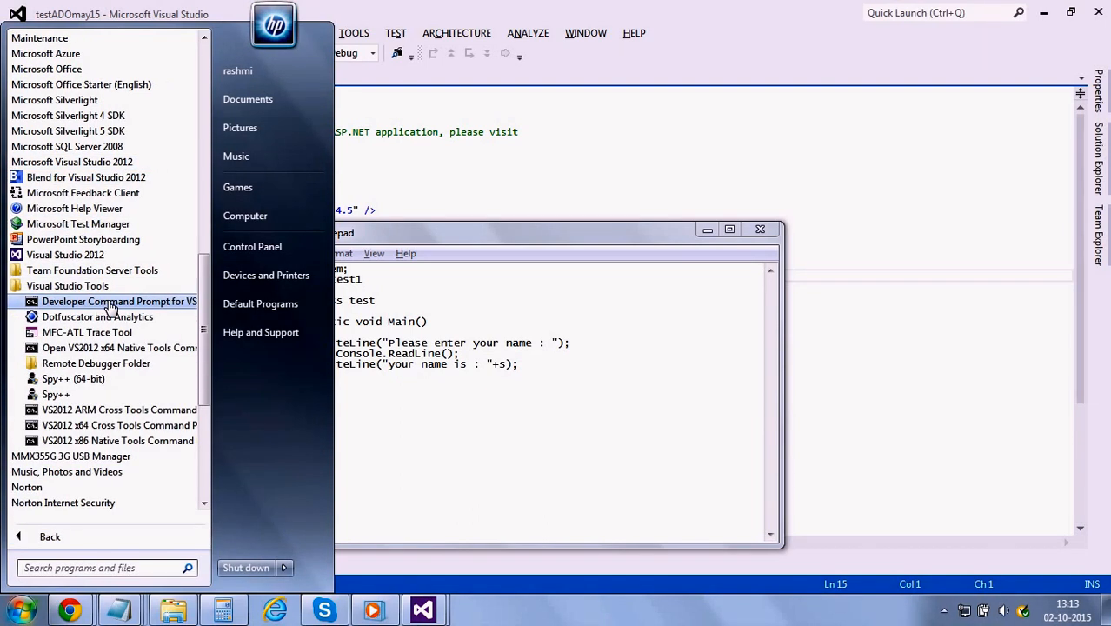
{"action": "right_click", "coordinate": [120, 301]}
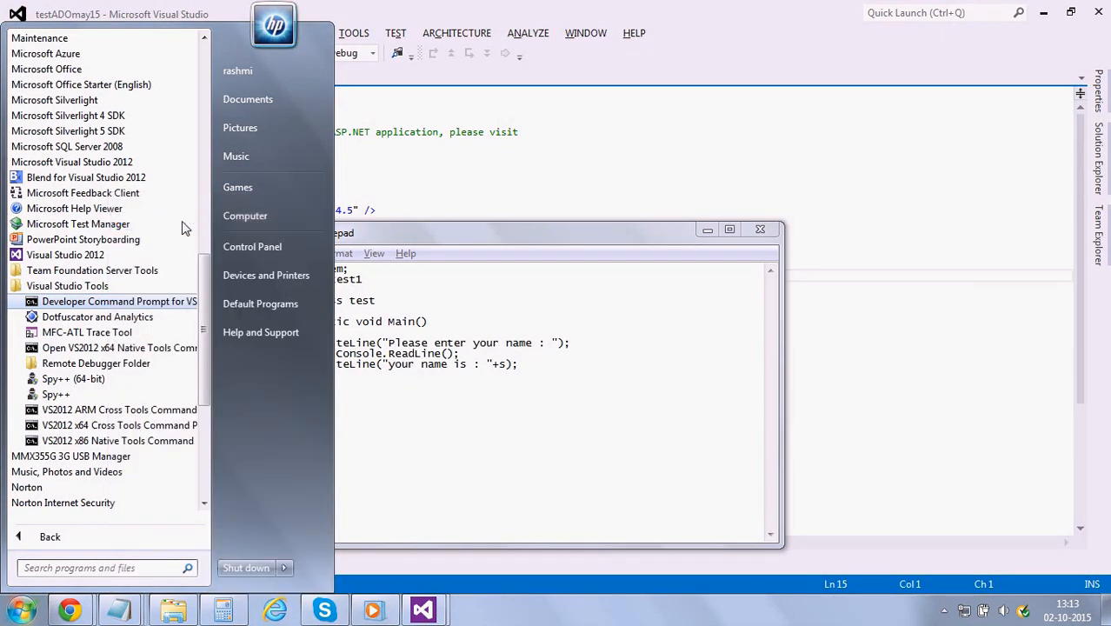
{"action": "left_click", "coordinate": [119, 301]}
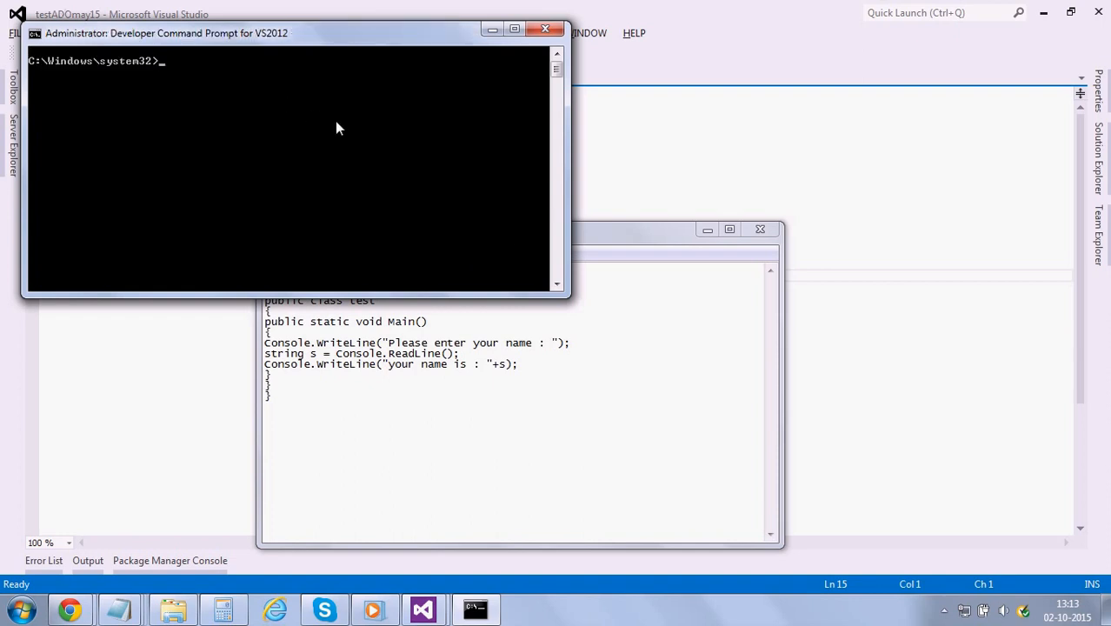
- Switch to drive F and list its files to confirm test.cs is there
{"action": "type", "text": "f:"}
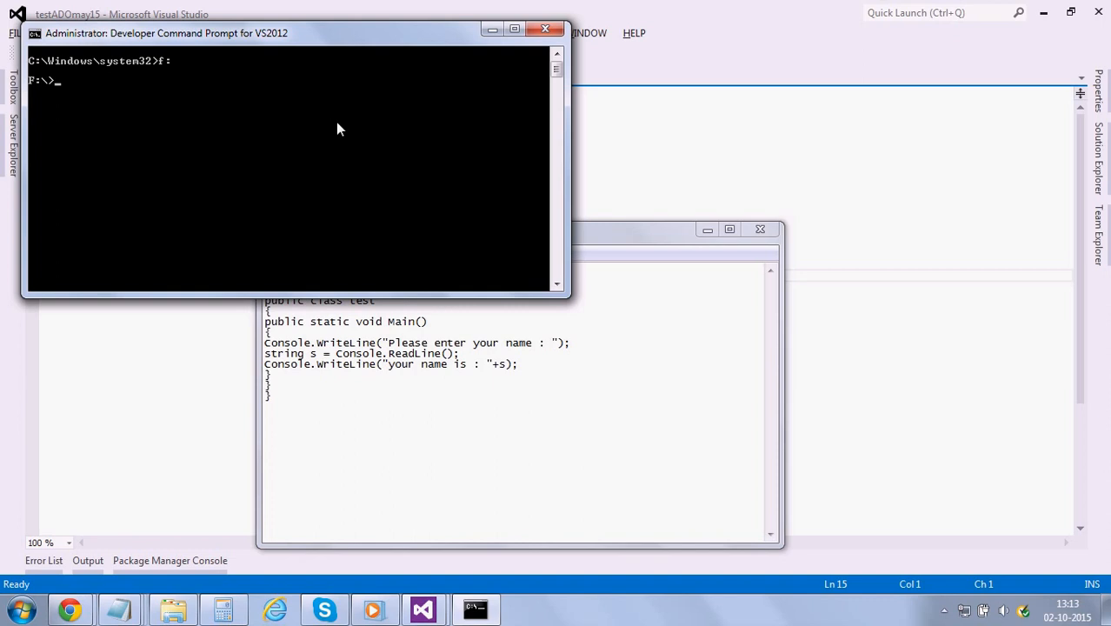
{"action": "type", "text": "dir"}
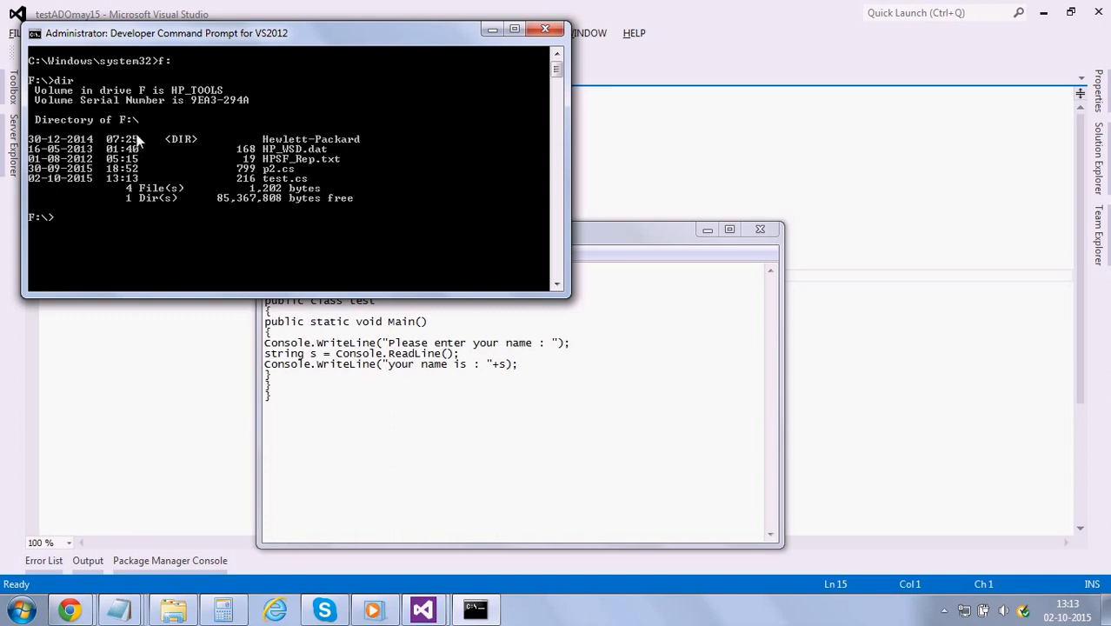
{"action": "mouse_move", "coordinate": [173, 194]}
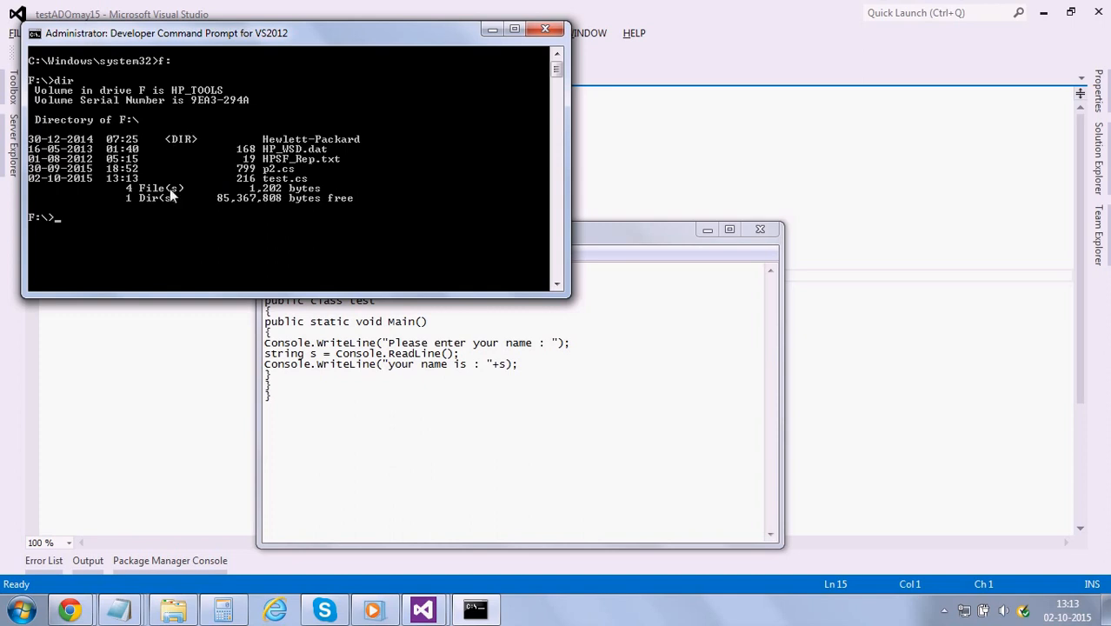
{"action": "type", "text": "csc t"}
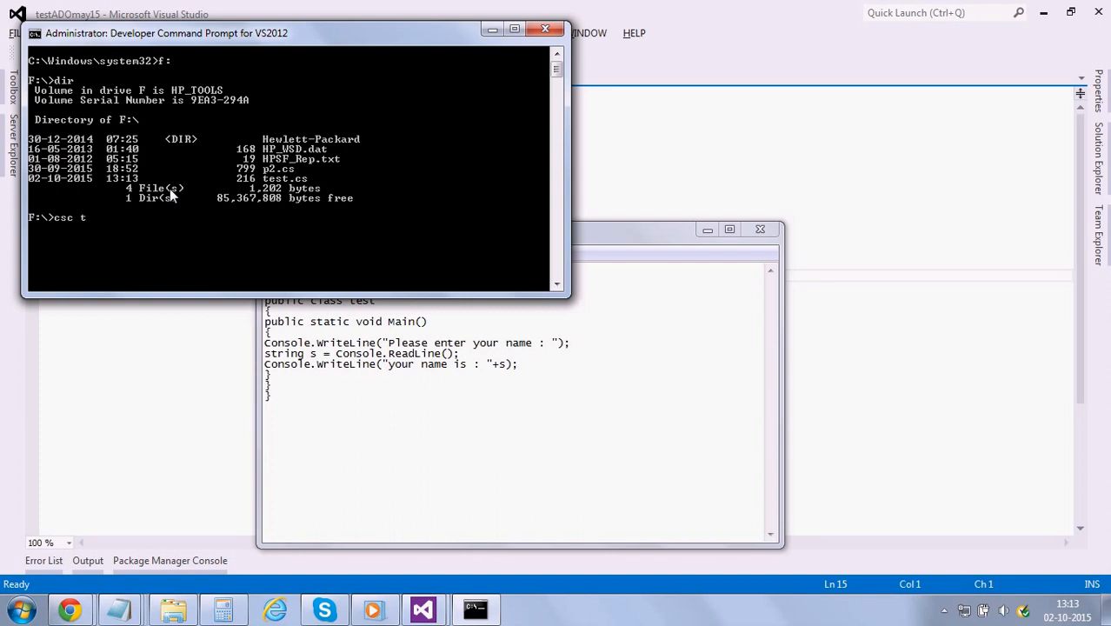
- Compile with 'csc test.cs' and list drive F's files again
{"action": "type", "text": "est.cs"}
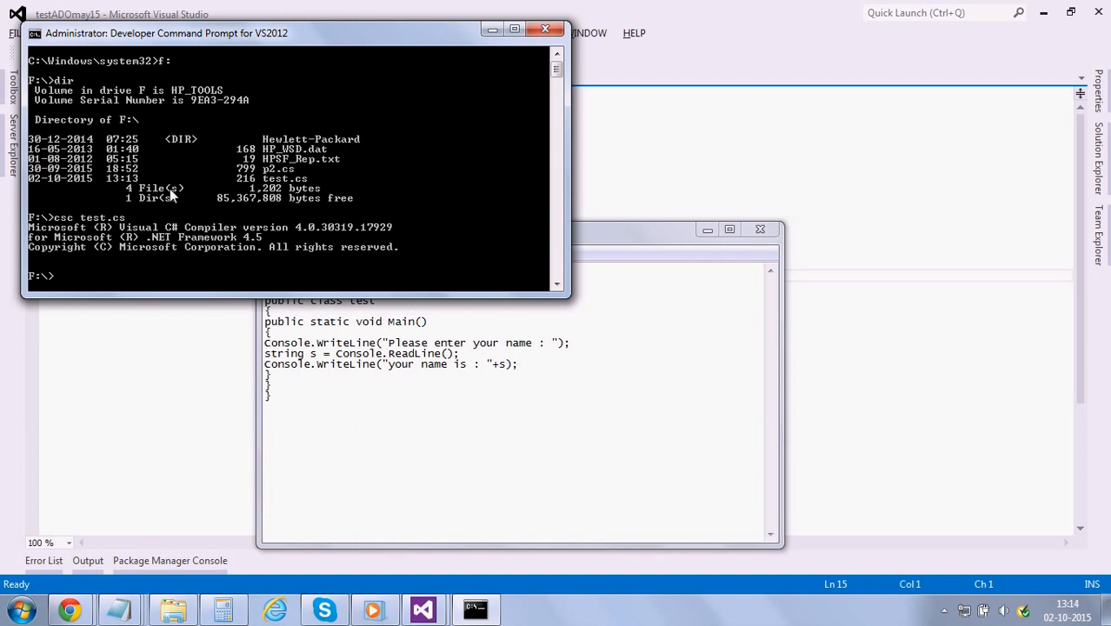
{"action": "mouse_move", "coordinate": [165, 178]}
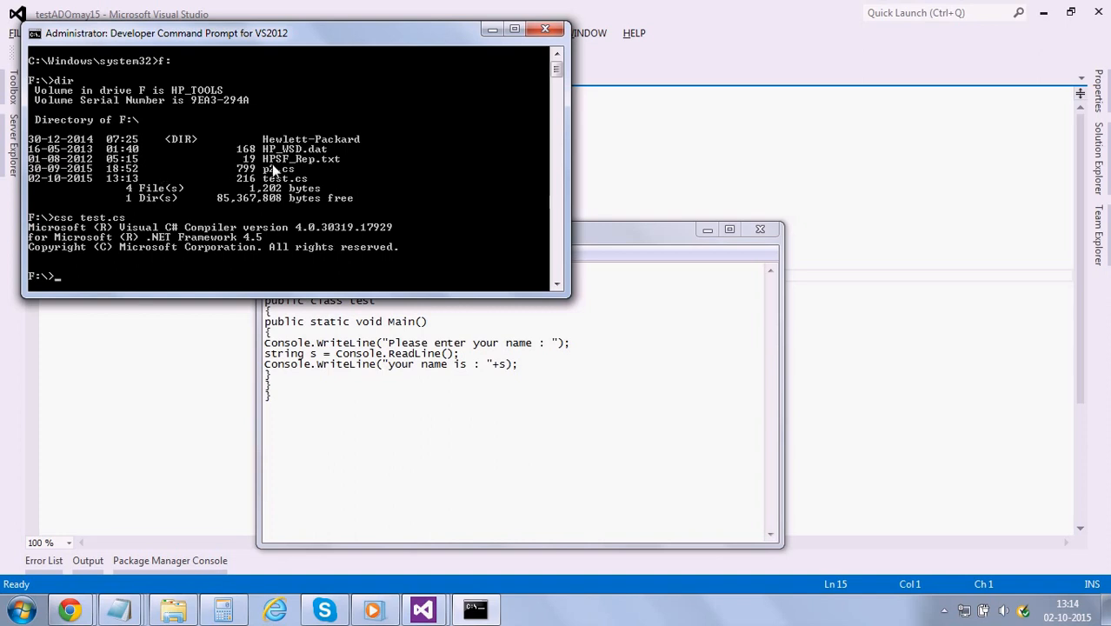
{"action": "type", "text": "dir"}
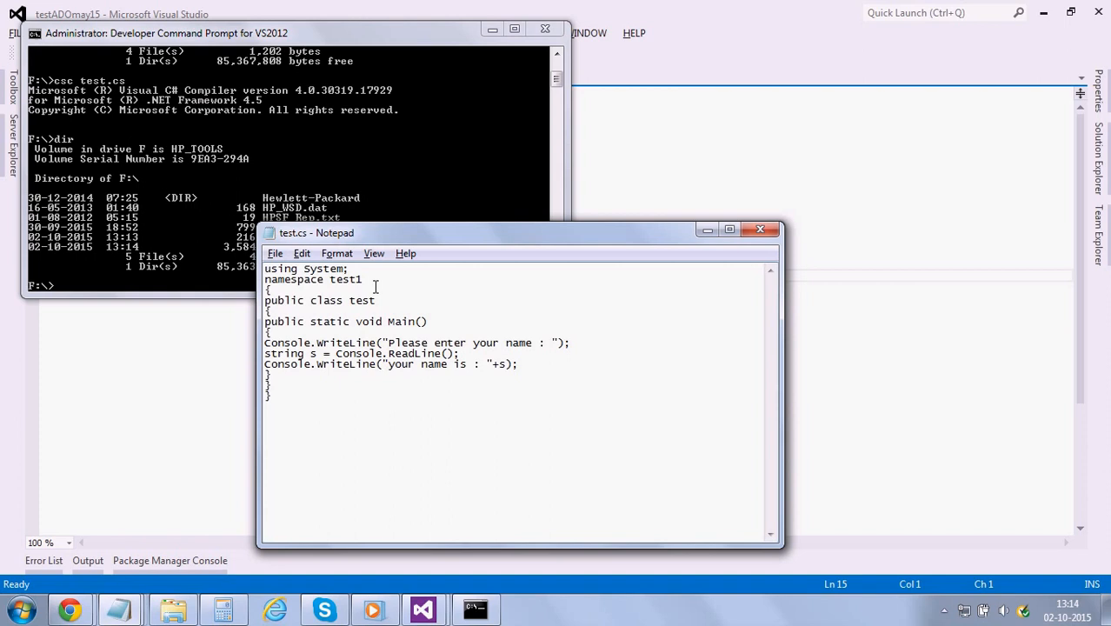
{"action": "mouse_move", "coordinate": [391, 321]}
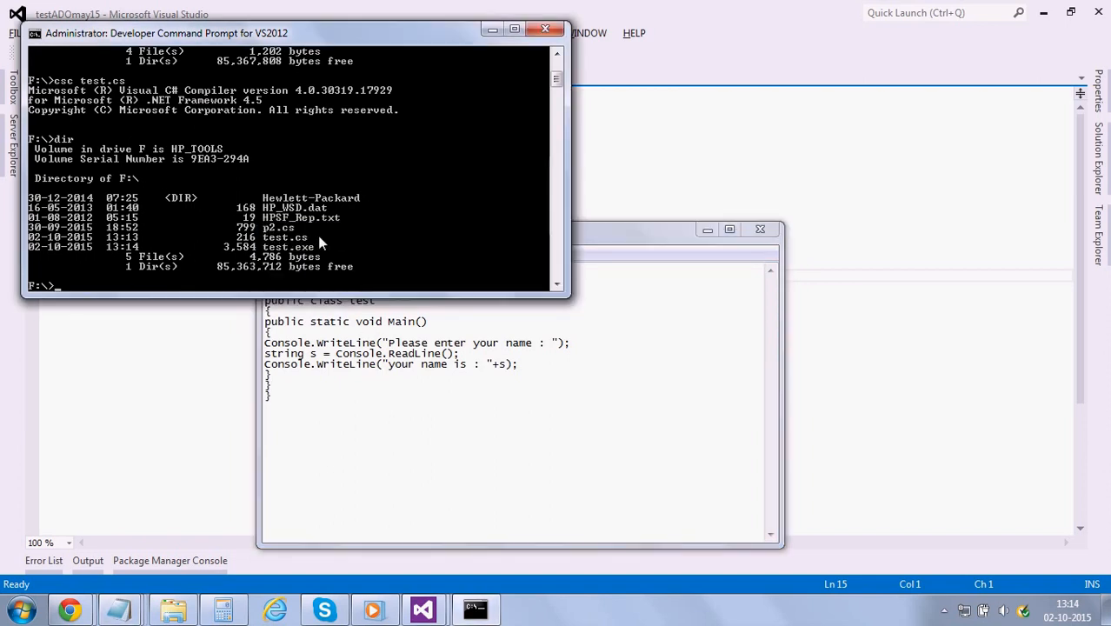
{"action": "mouse_move", "coordinate": [311, 255]}
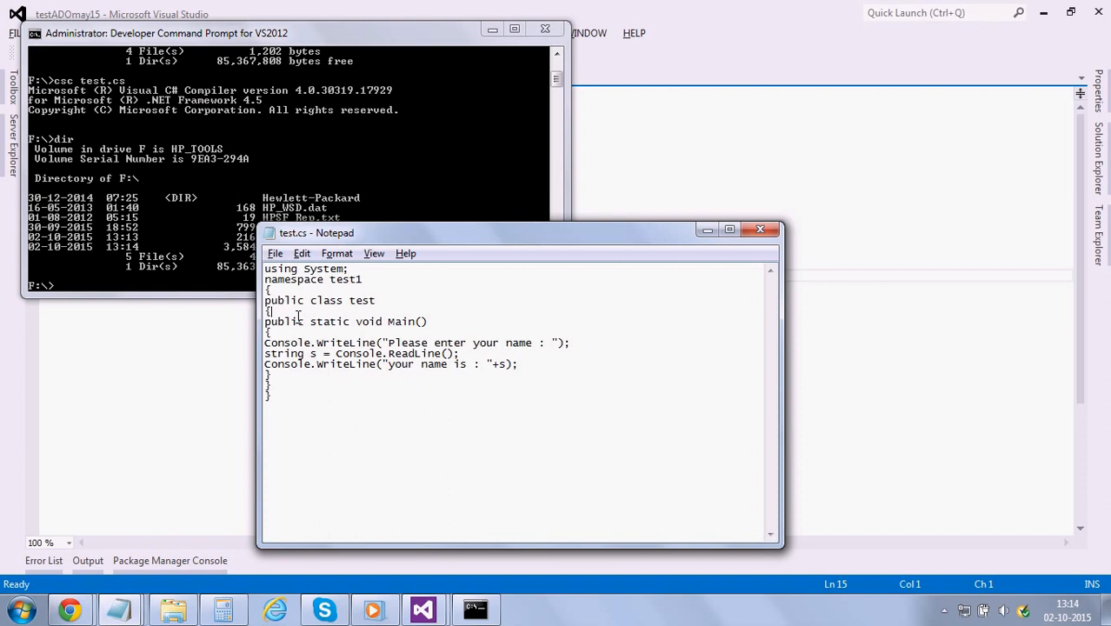
{"action": "mouse_move", "coordinate": [380, 316]}
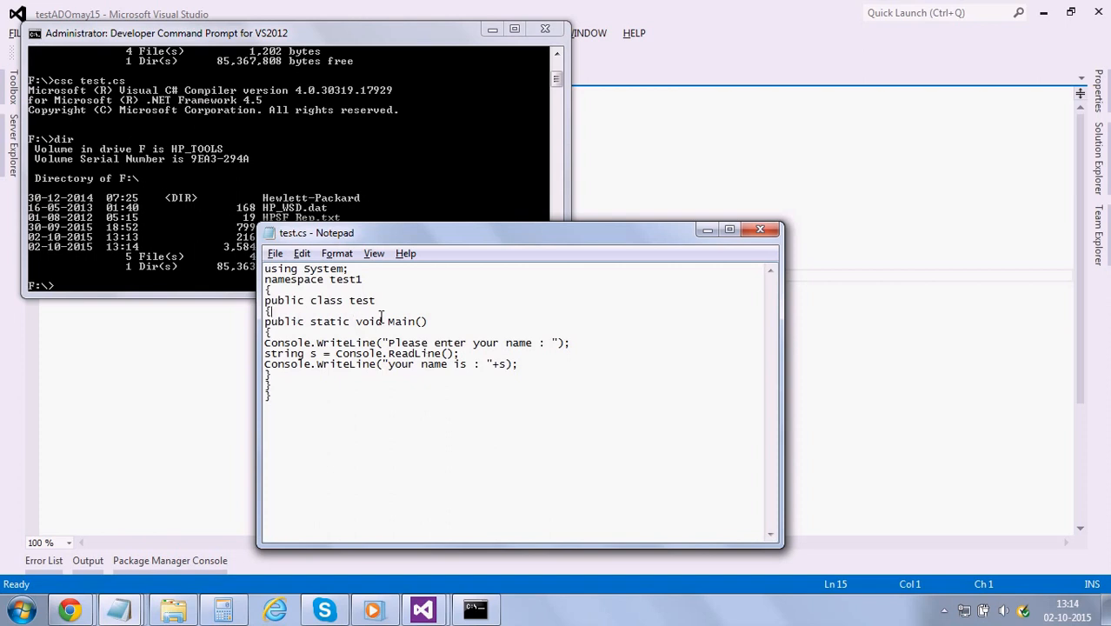
{"action": "mouse_move", "coordinate": [318, 311]}
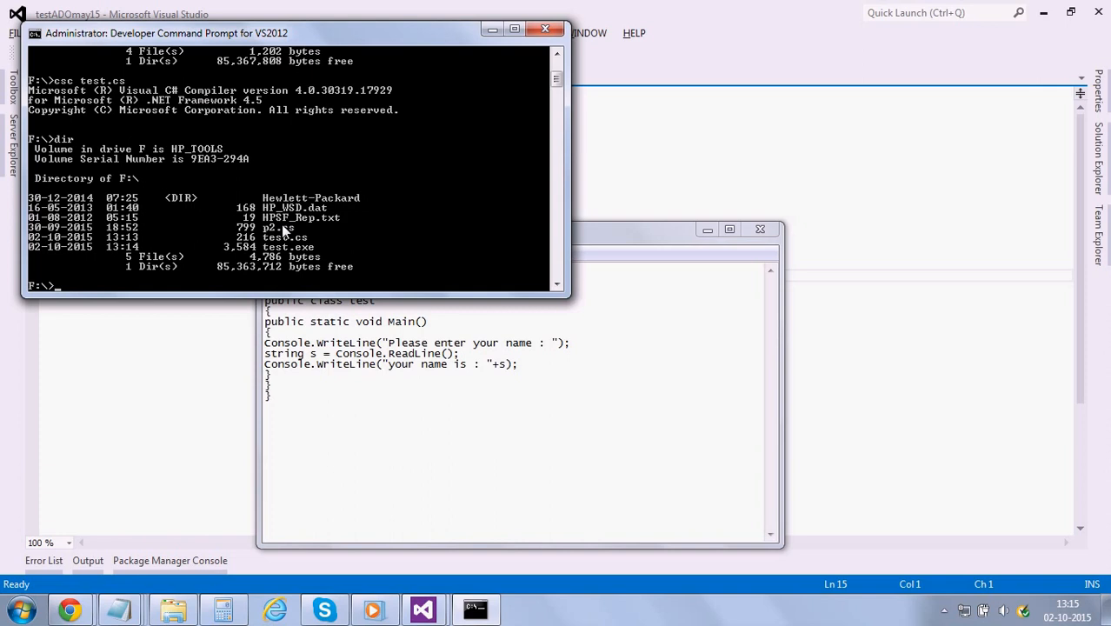
{"action": "mouse_move", "coordinate": [298, 267]}
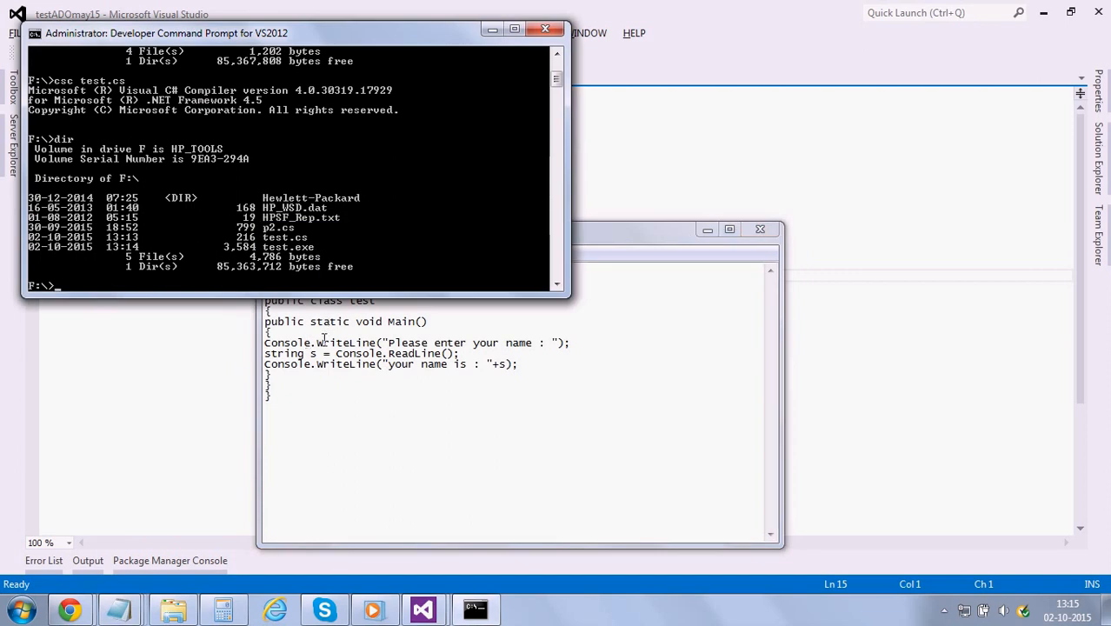
{"action": "mouse_move", "coordinate": [346, 333]}
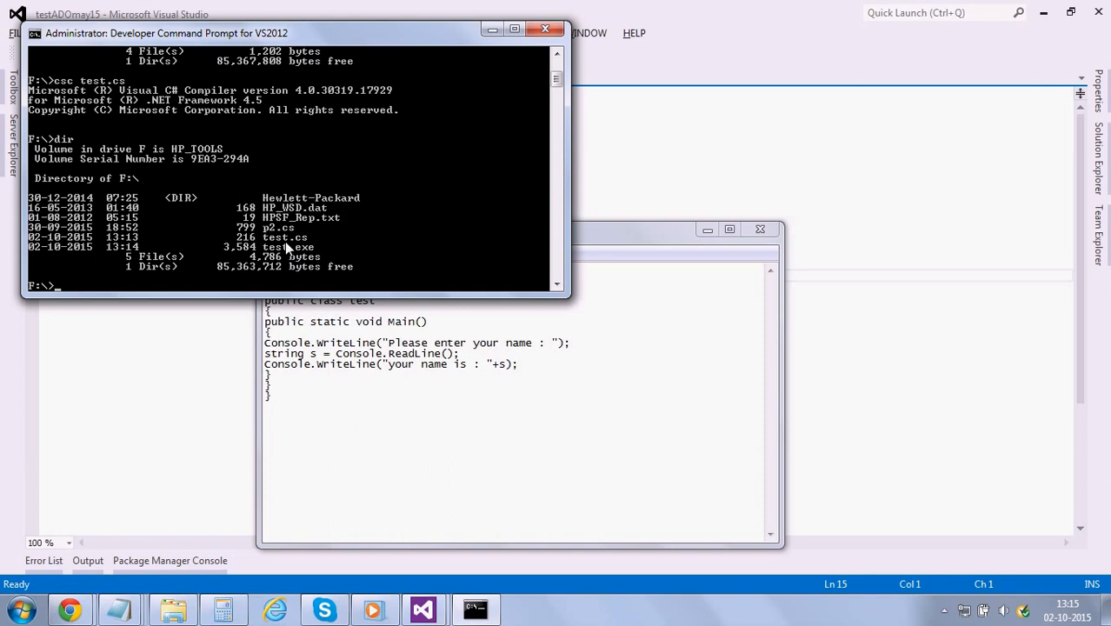
{"action": "mouse_move", "coordinate": [287, 252]}
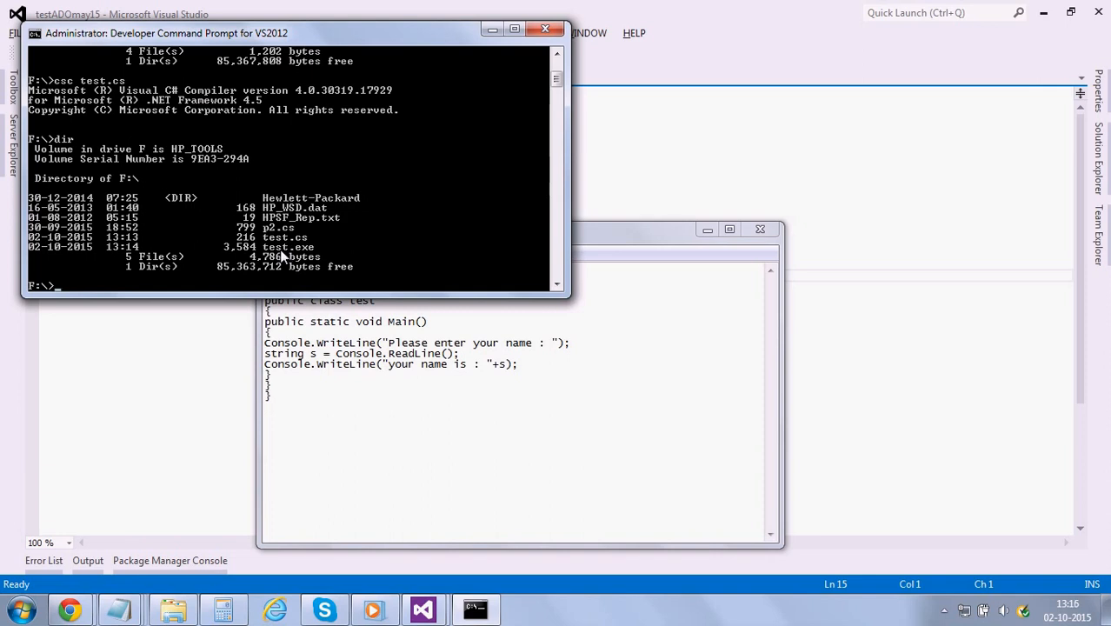
- Run 'test' and enter the name 'ranjan' to see it printed back
{"action": "type", "text": "test"}
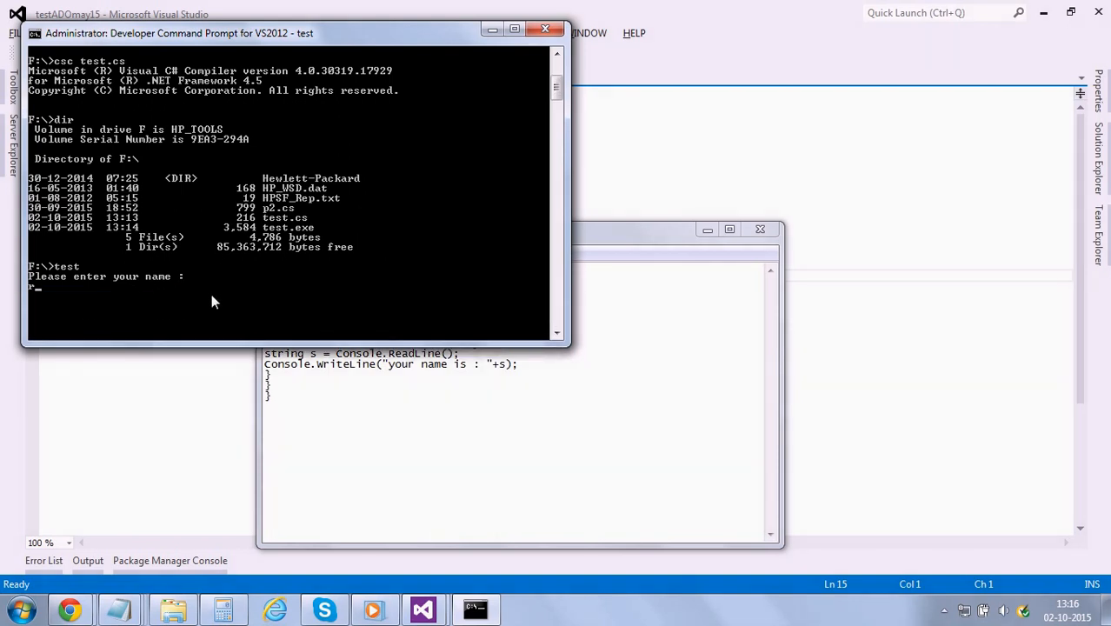
{"action": "type", "text": "ranjan"}
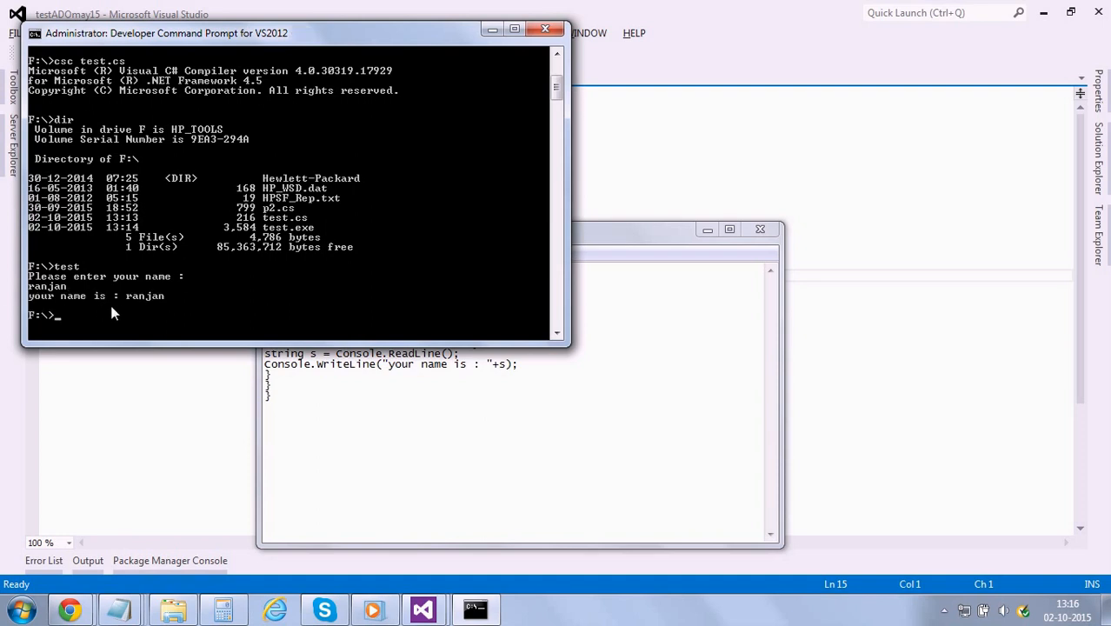
{"action": "mouse_move", "coordinate": [305, 322]}
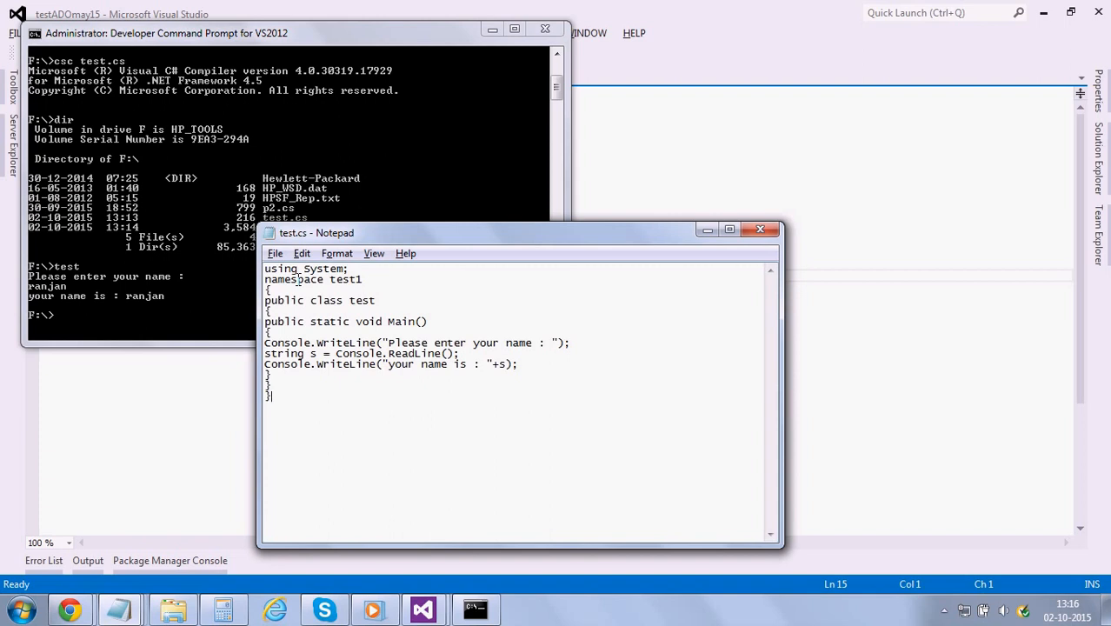
{"action": "mouse_move", "coordinate": [235, 261]}
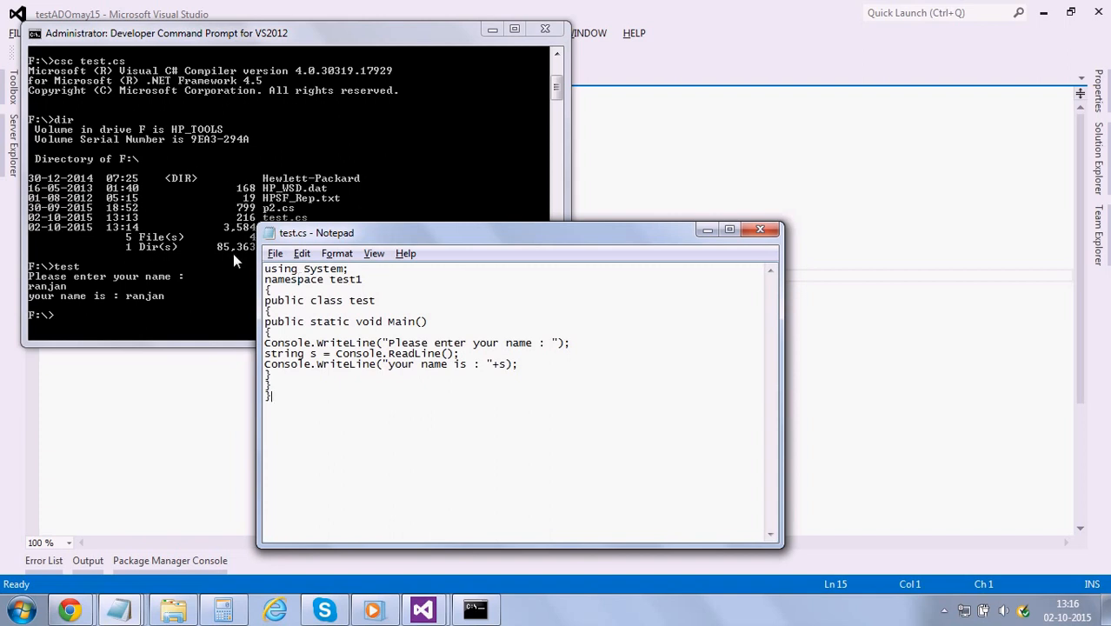